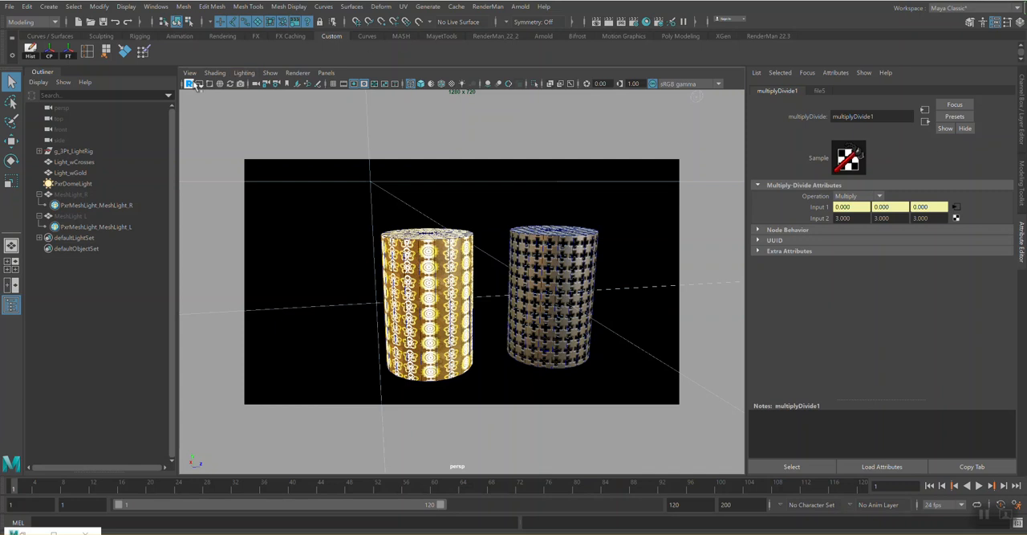
# - Hide the yellow colour layer and show the cyan one, previewing Layer 3 and the green combination
pyautogui.click(189, 83)
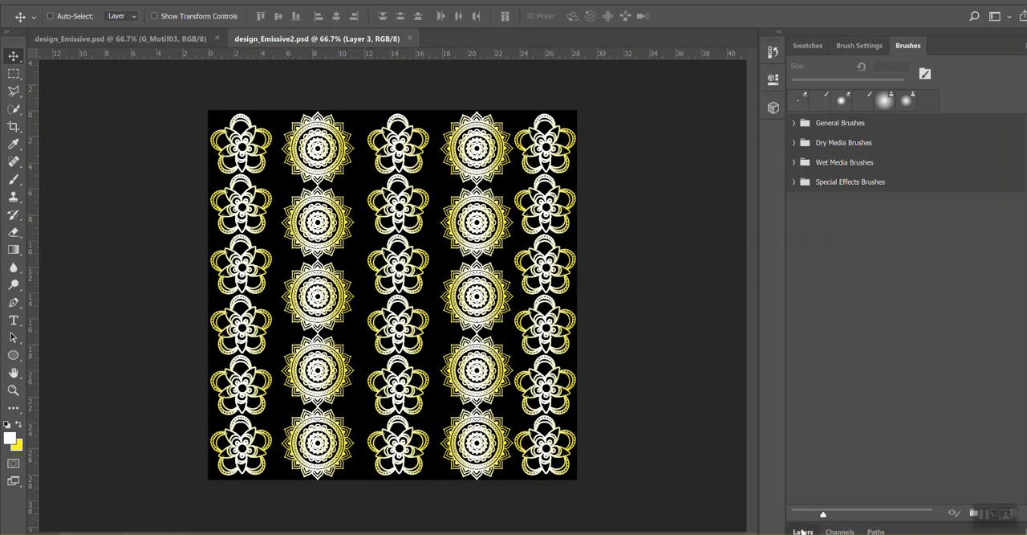
pyautogui.click(803, 530)
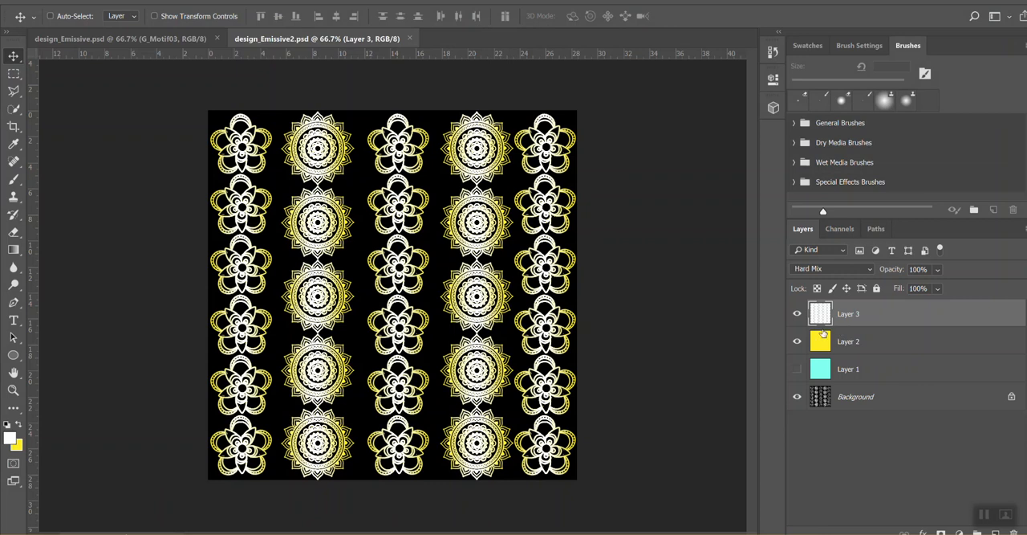
pyautogui.click(797, 341)
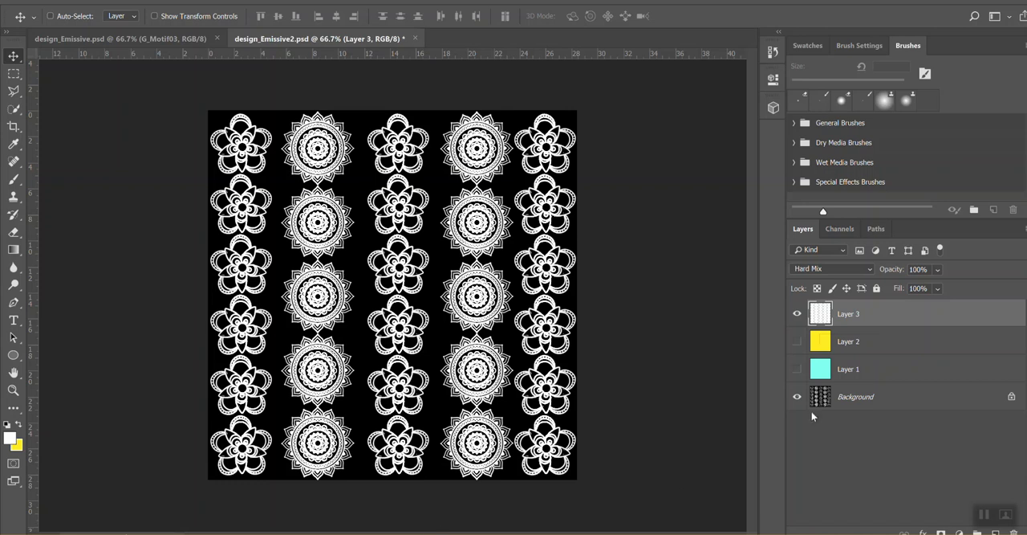
pyautogui.click(797, 368)
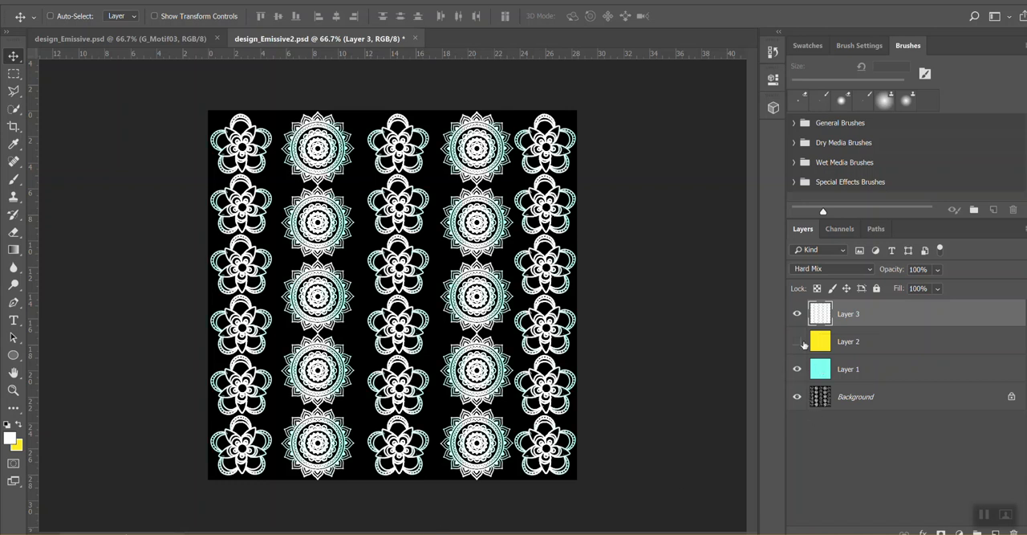
pyautogui.click(797, 313)
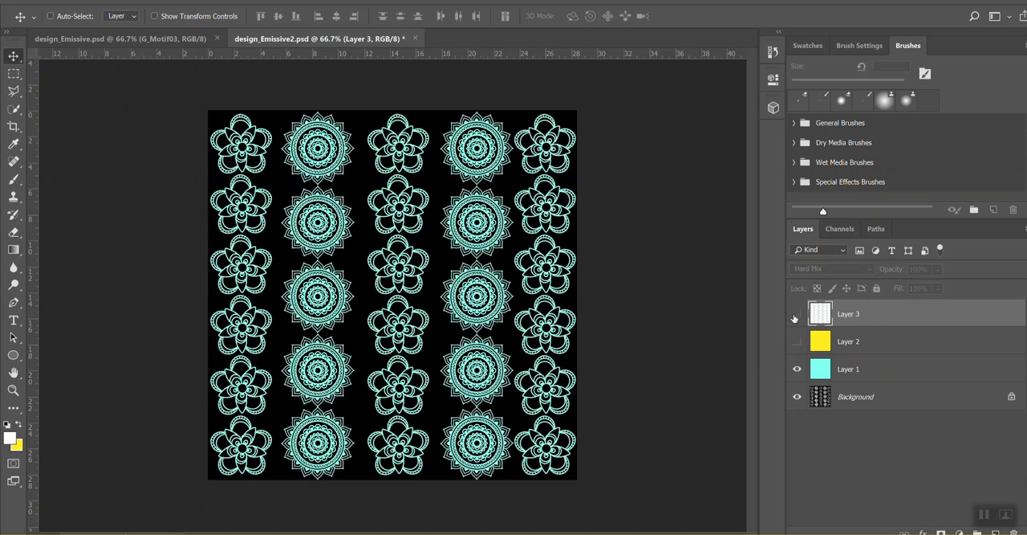
pyautogui.click(797, 313)
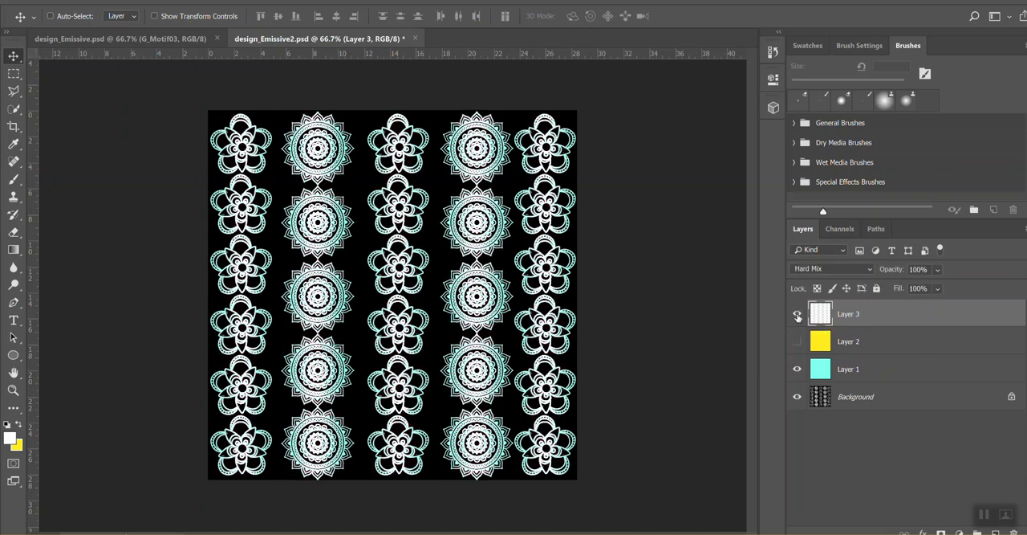
pyautogui.click(797, 314)
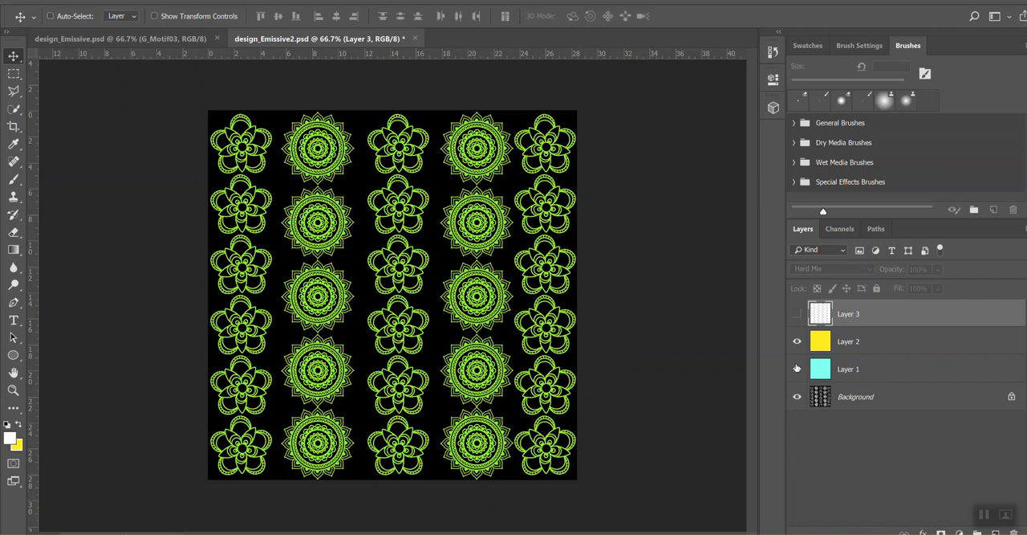
# - Settle on cyan only: yellow hidden, cyan layer active, Layer 3 hidden over the background
pyautogui.click(797, 340)
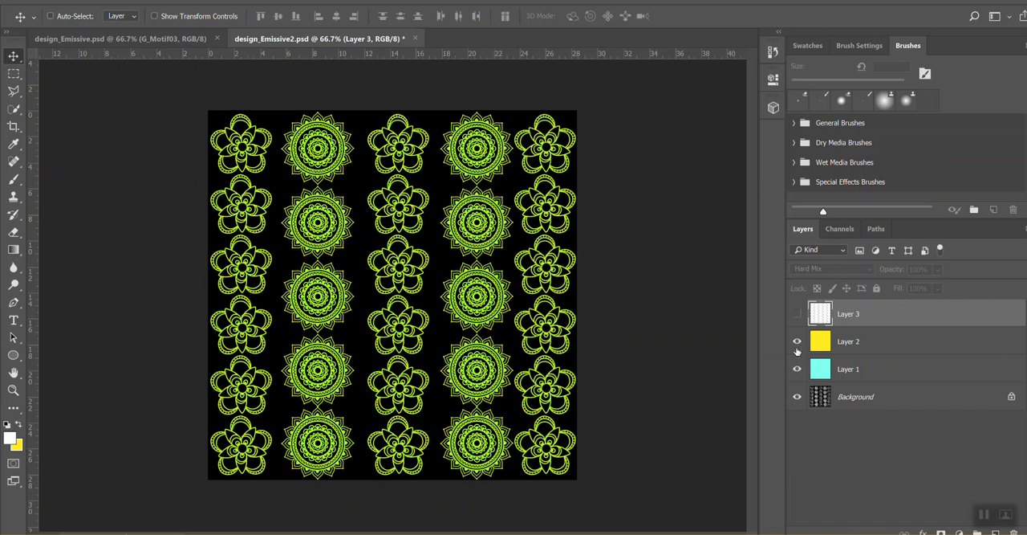
pyautogui.click(797, 341)
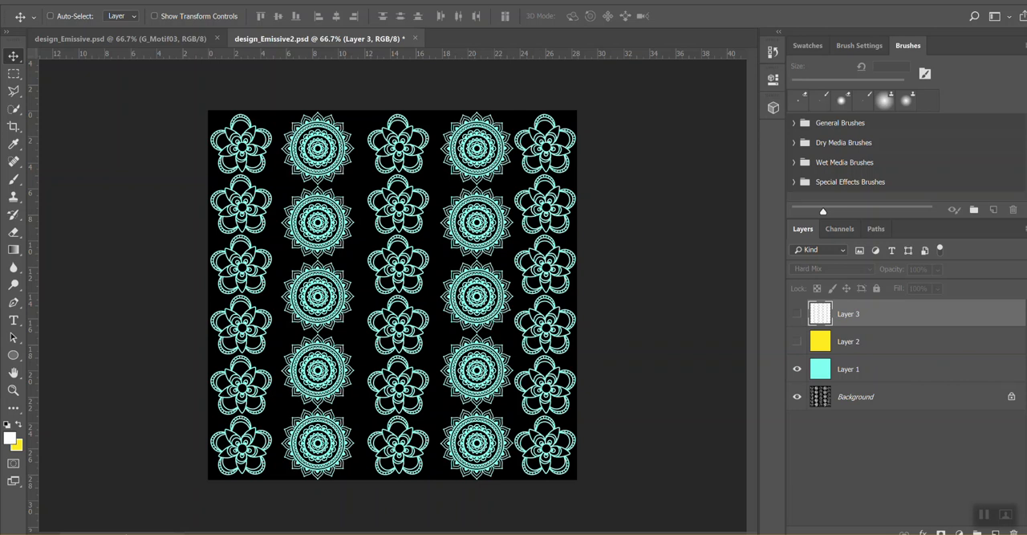
pyautogui.moveTo(1005, 396)
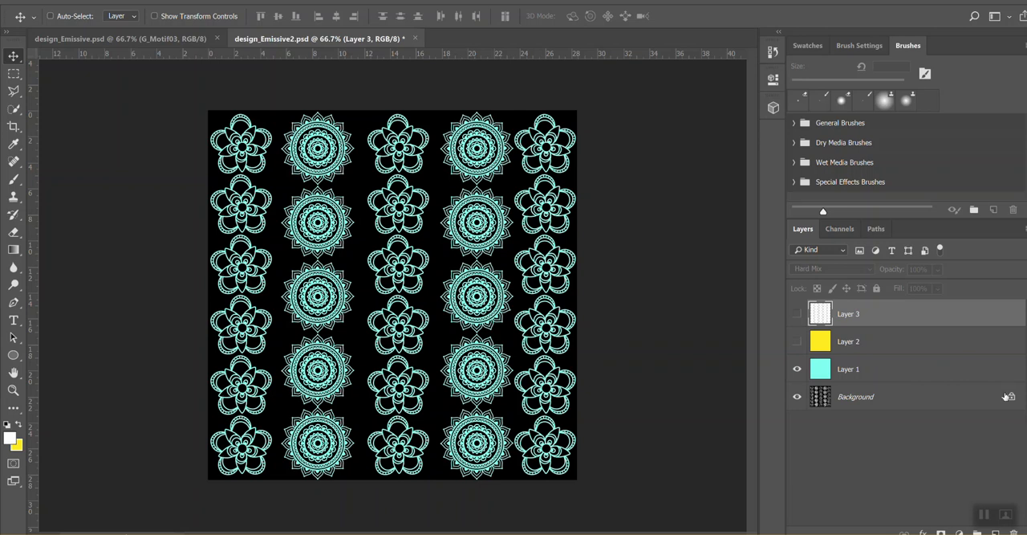
pyautogui.click(848, 369)
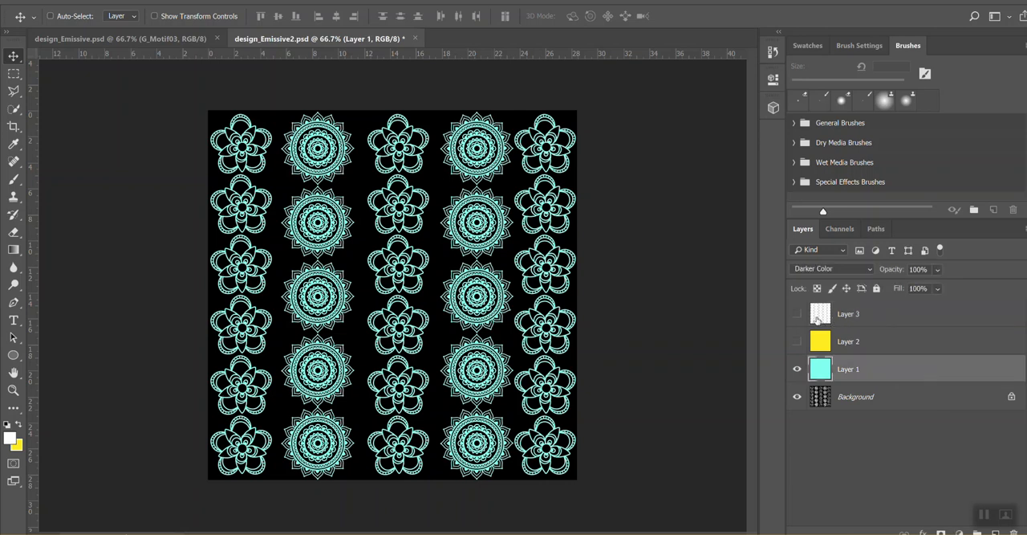
pyautogui.click(797, 313)
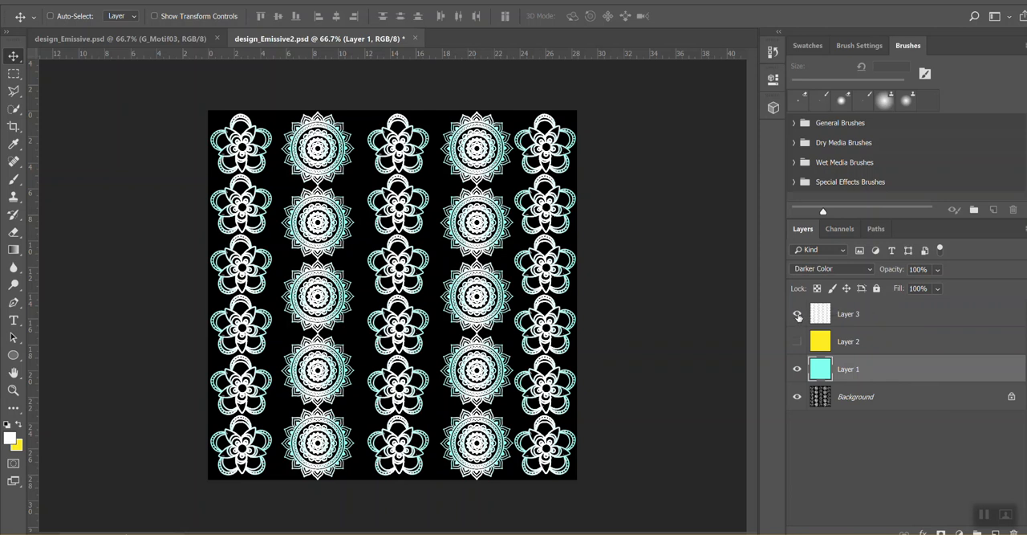
pyautogui.click(797, 314)
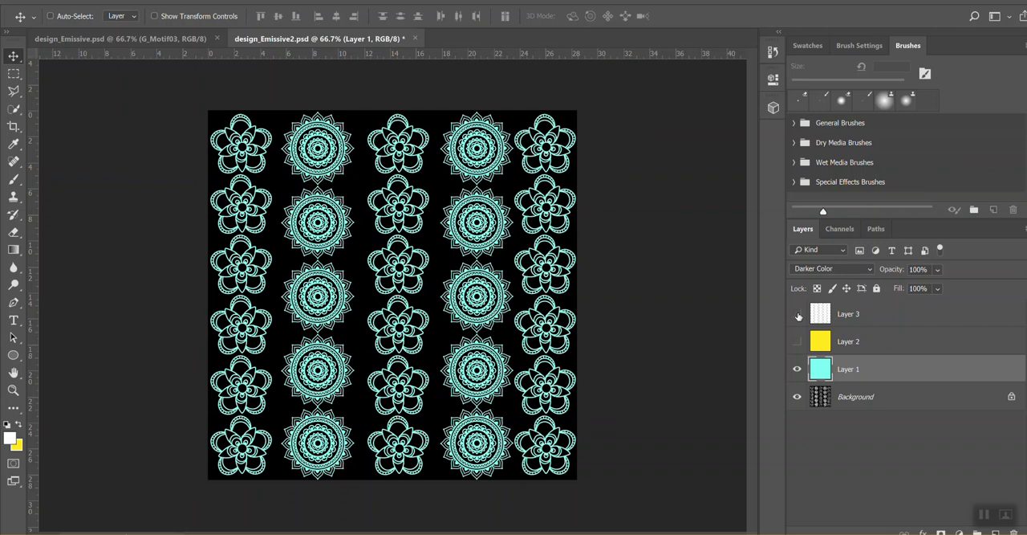
pyautogui.click(797, 313)
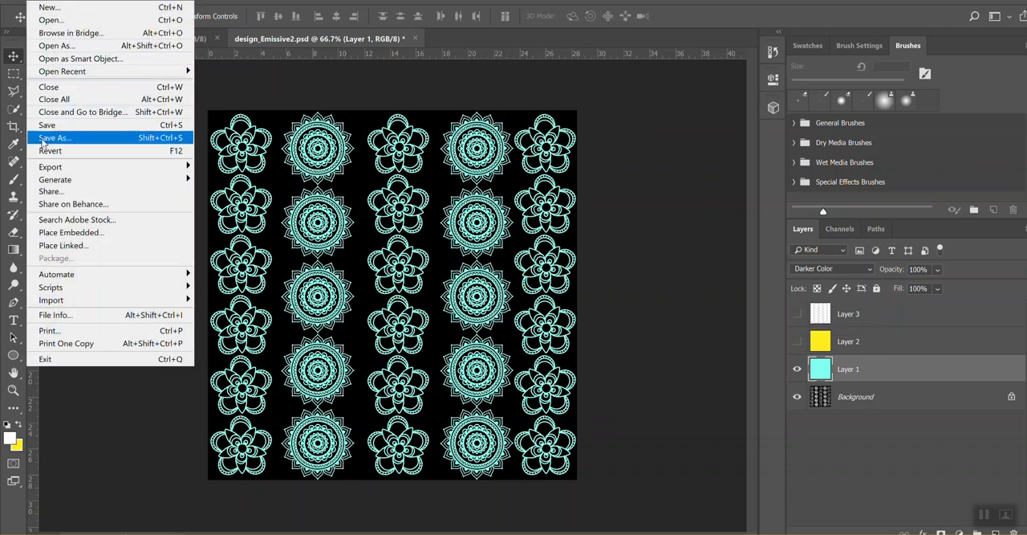
# - Save a copy into sourceimages as design_EmissiveBlue in Targa format, accepting the Targa resolution options
pyautogui.click(54, 137)
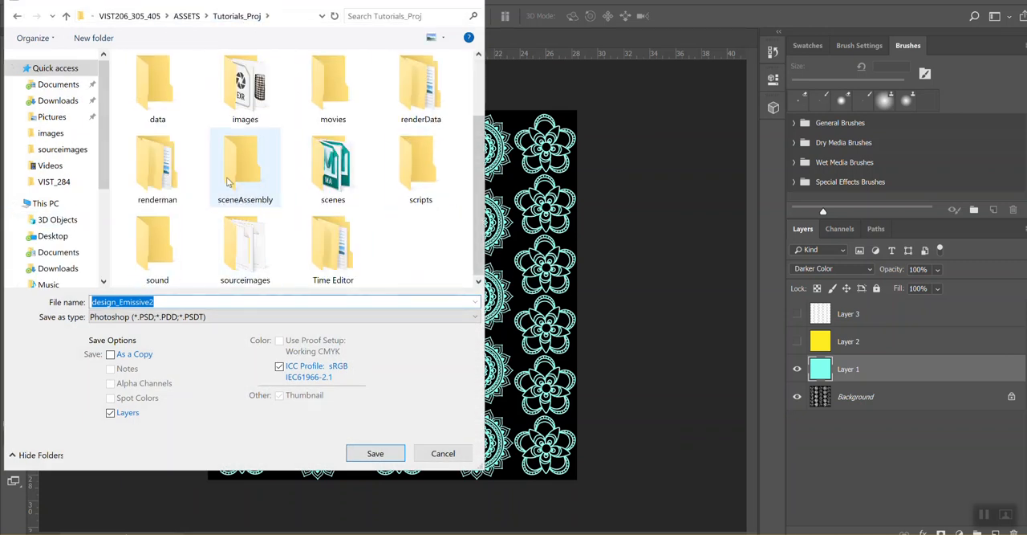
pyautogui.doubleClick(244, 249)
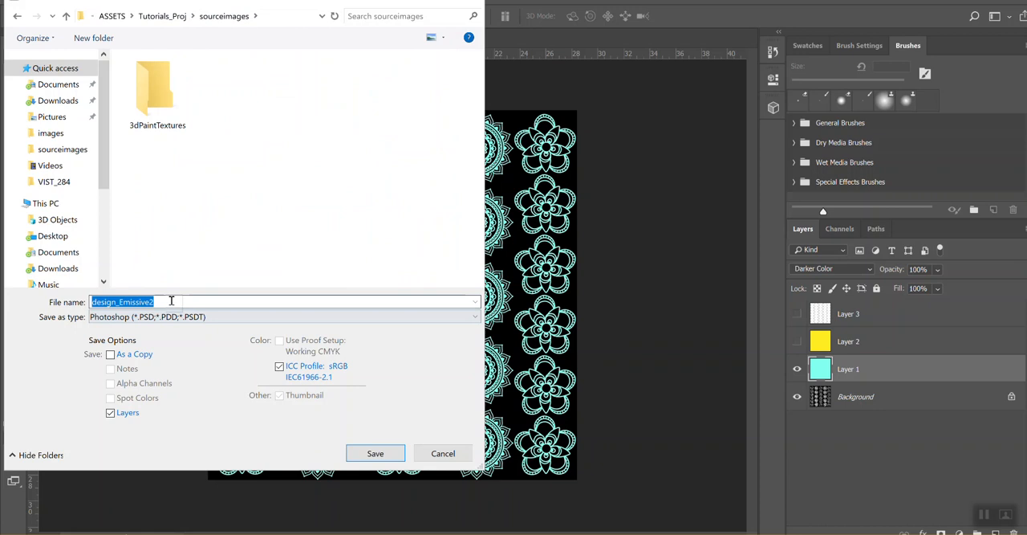
pyautogui.click(158, 302)
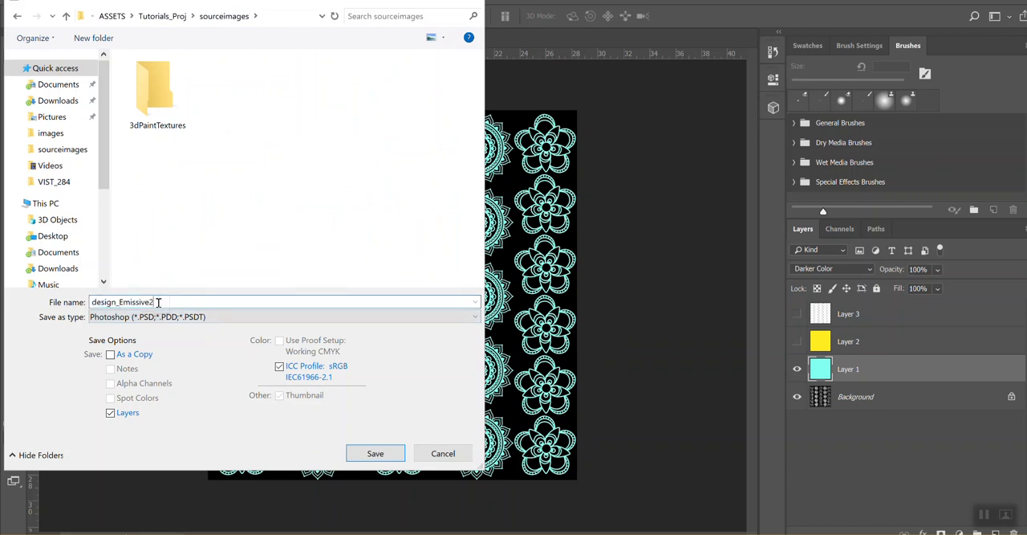
pyautogui.click(284, 316)
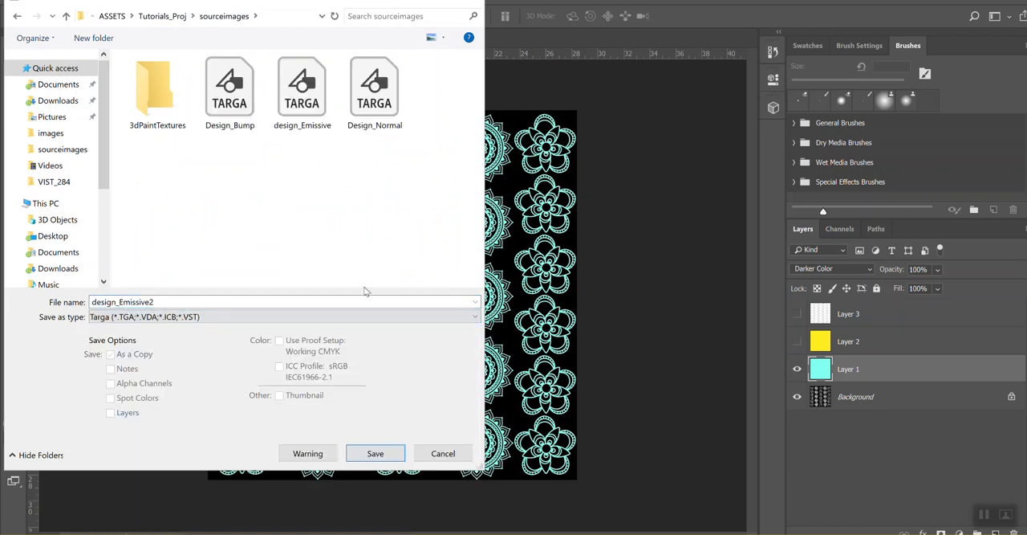
pyautogui.click(302, 85)
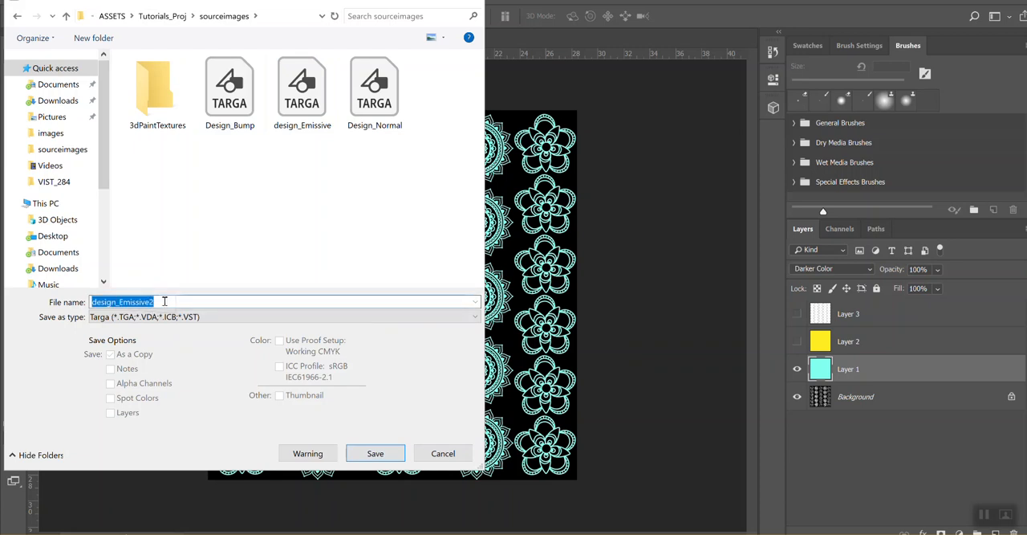
pyautogui.write('design_EmissiveBlue')
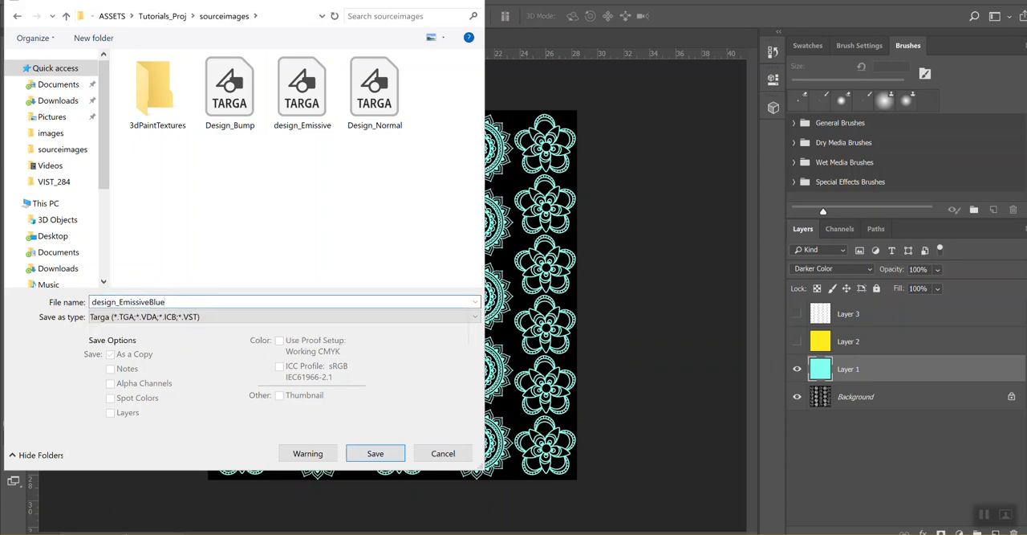
pyautogui.click(375, 453)
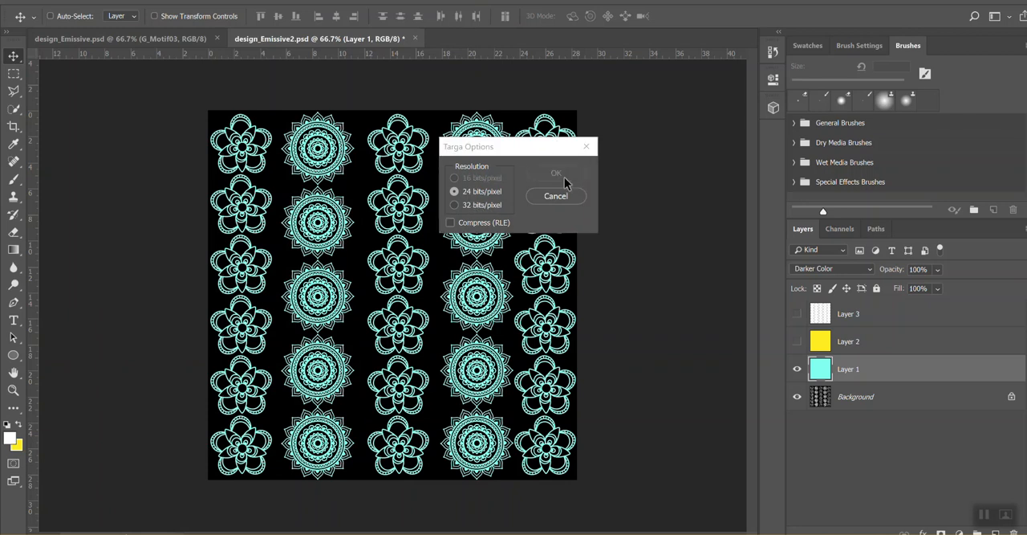
pyautogui.click(555, 173)
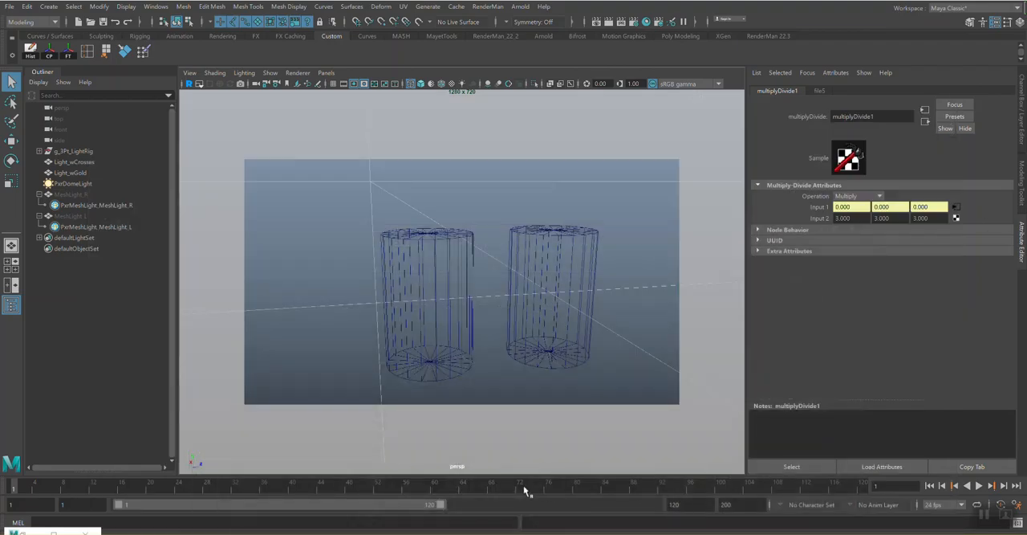
pyautogui.moveTo(564, 453)
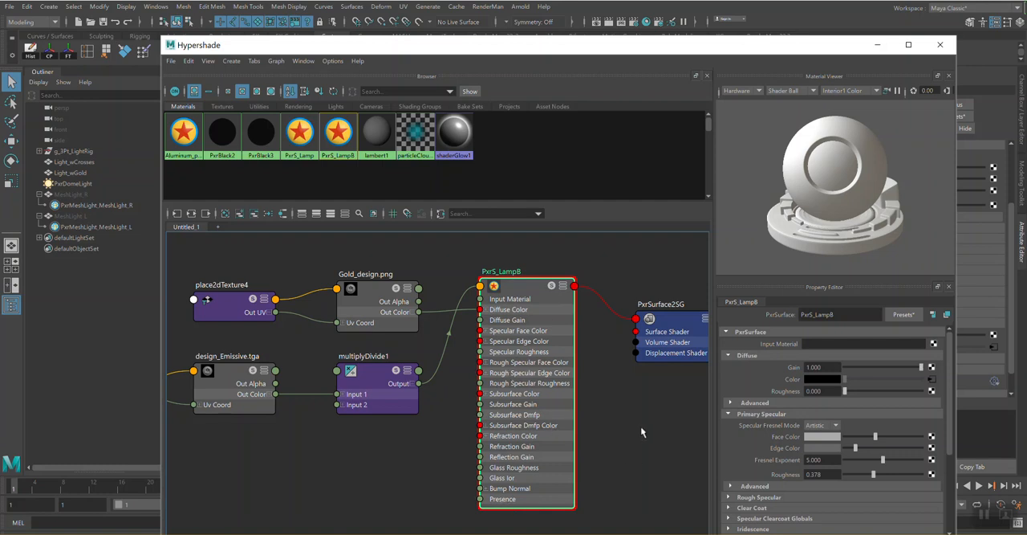
# - Inspect PxrS_LampB's Glow settings and multiplyDivide1's Multiply operation with Input 2 set to 3
pyautogui.scroll(-3)
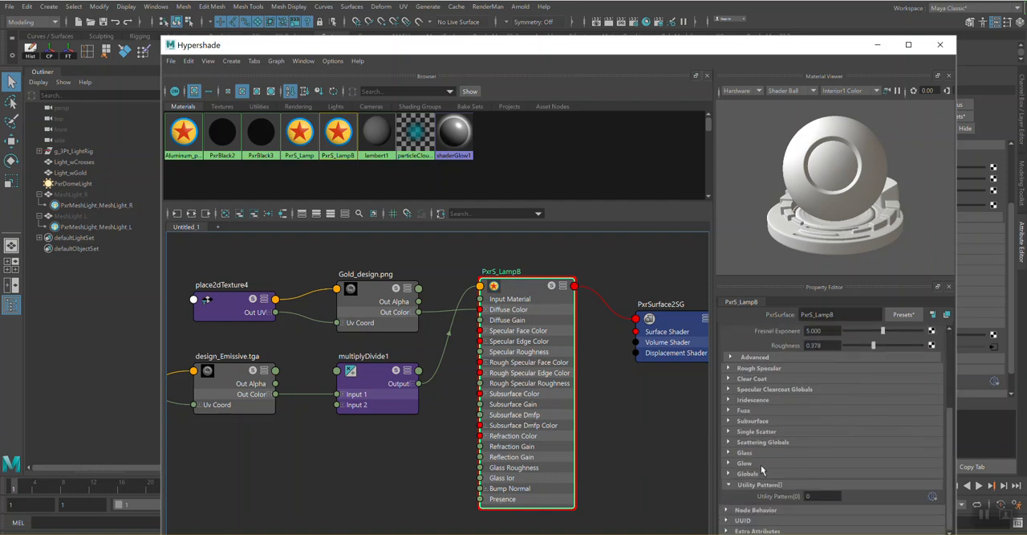
pyautogui.click(730, 463)
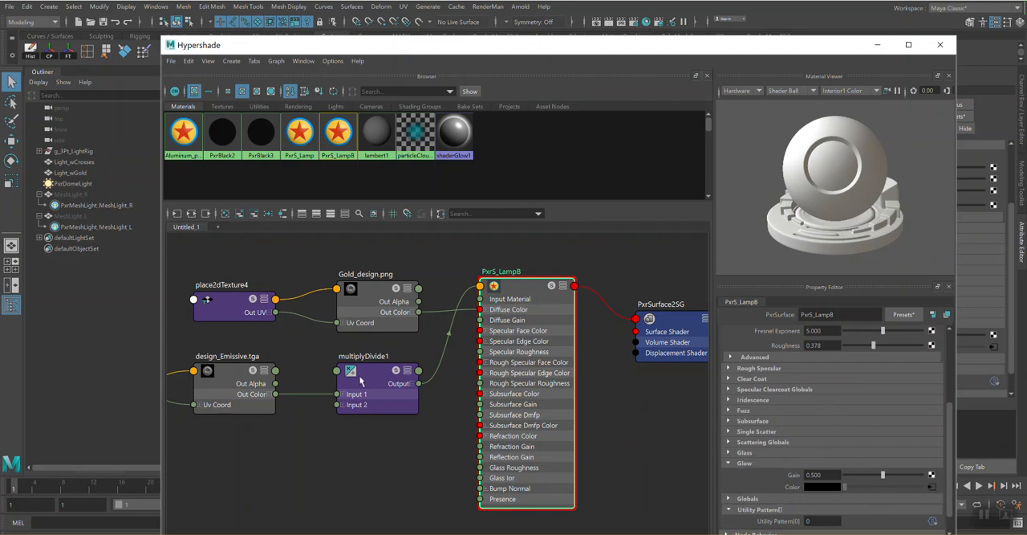
pyautogui.moveTo(362, 371)
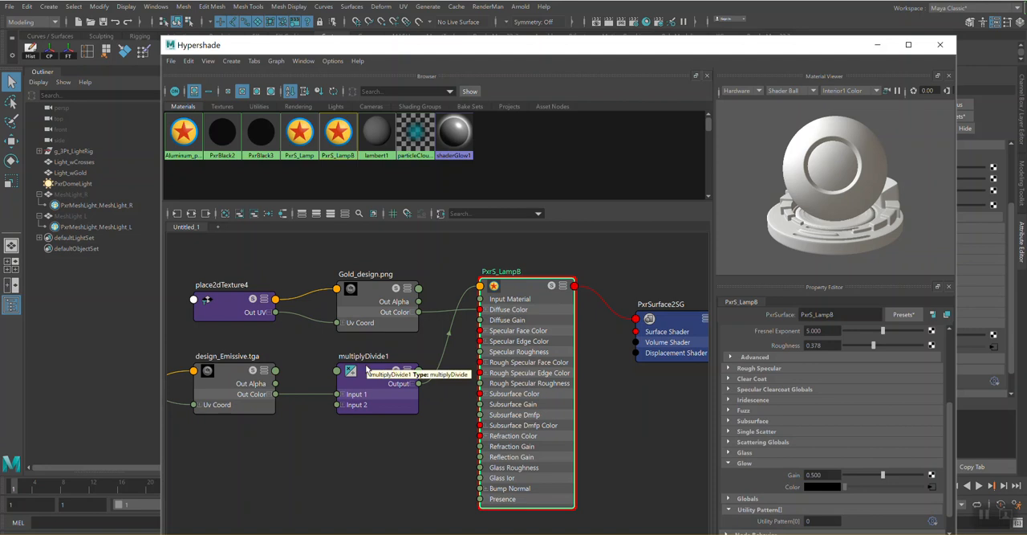
pyautogui.moveTo(546, 404)
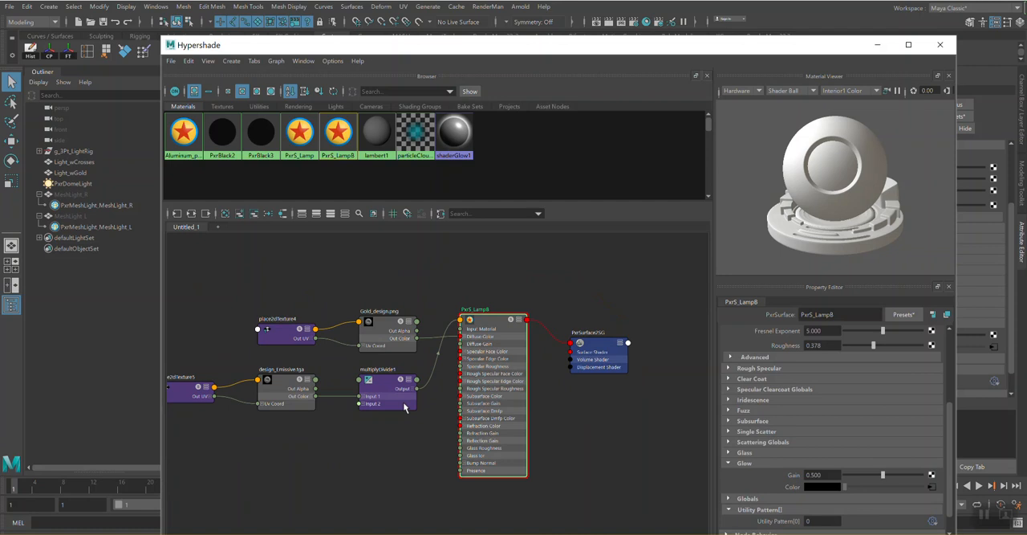
pyautogui.moveTo(510, 396)
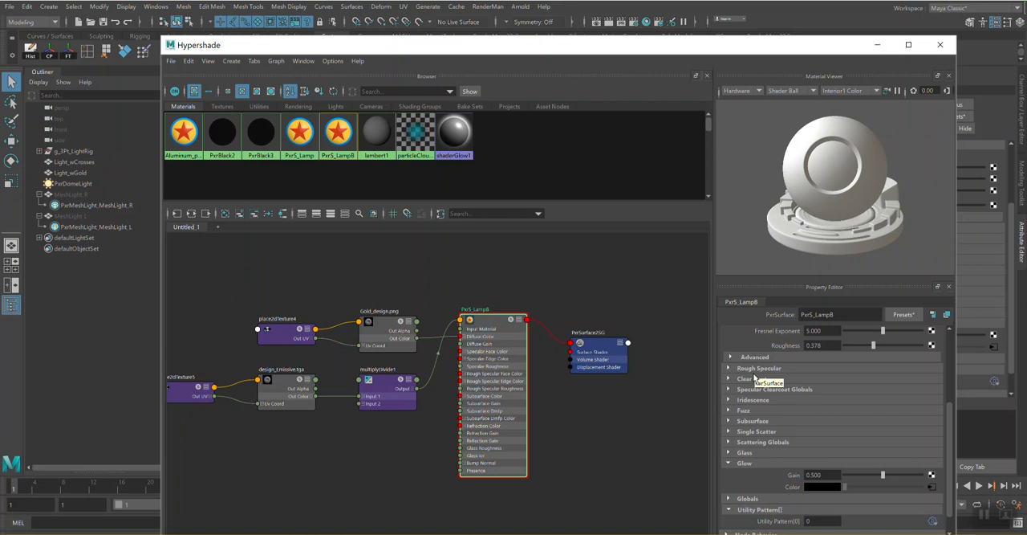
pyautogui.moveTo(830, 401)
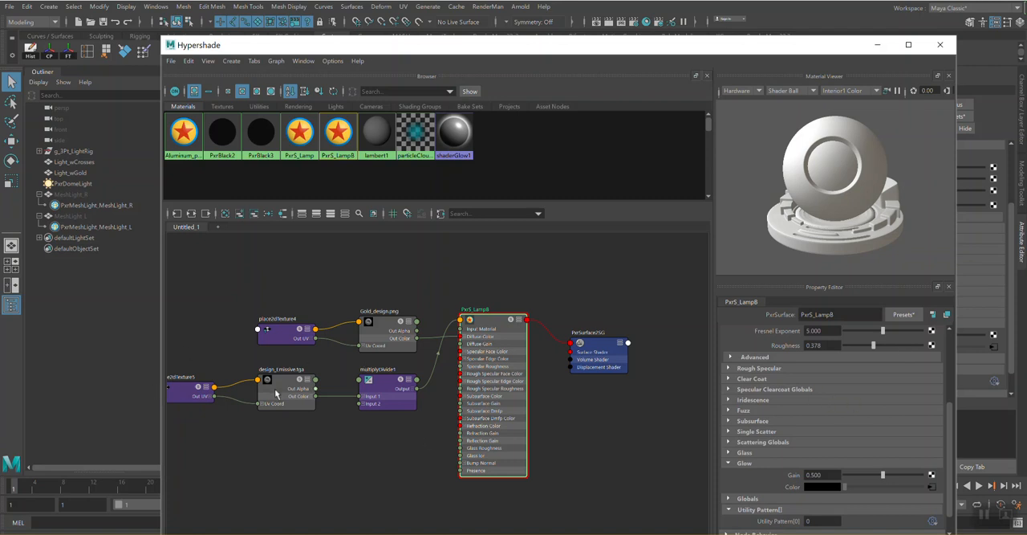
pyautogui.click(388, 378)
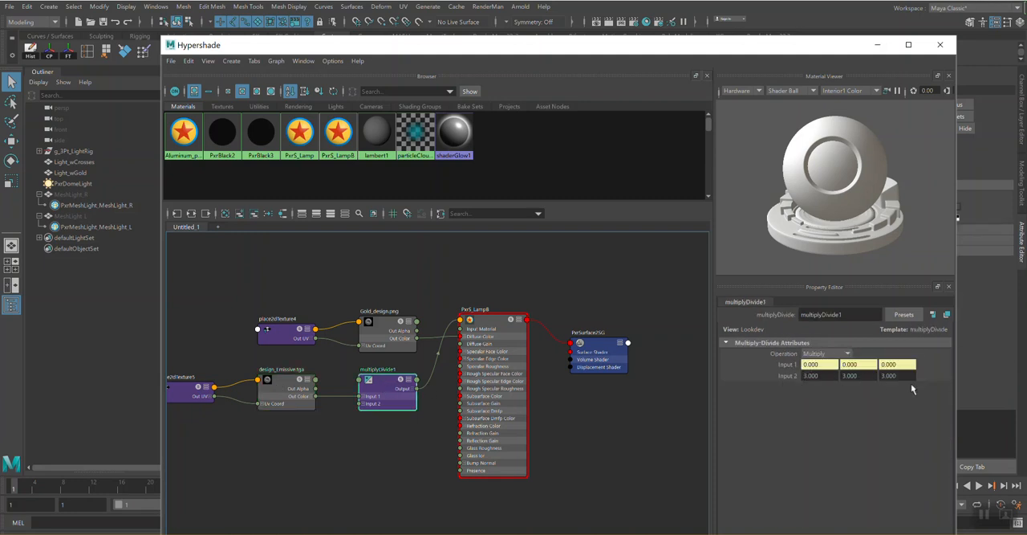
pyautogui.moveTo(899, 387)
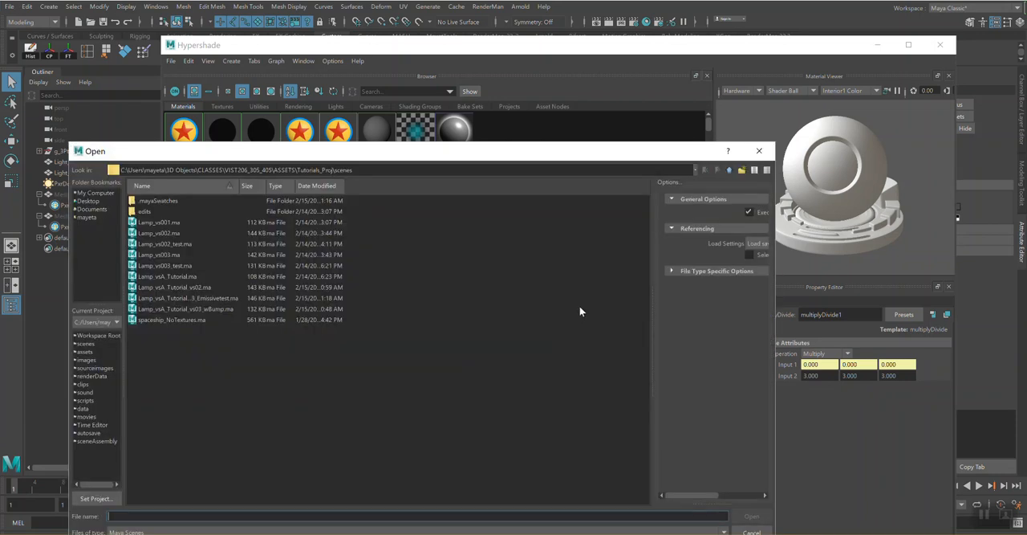
pyautogui.moveTo(179, 307)
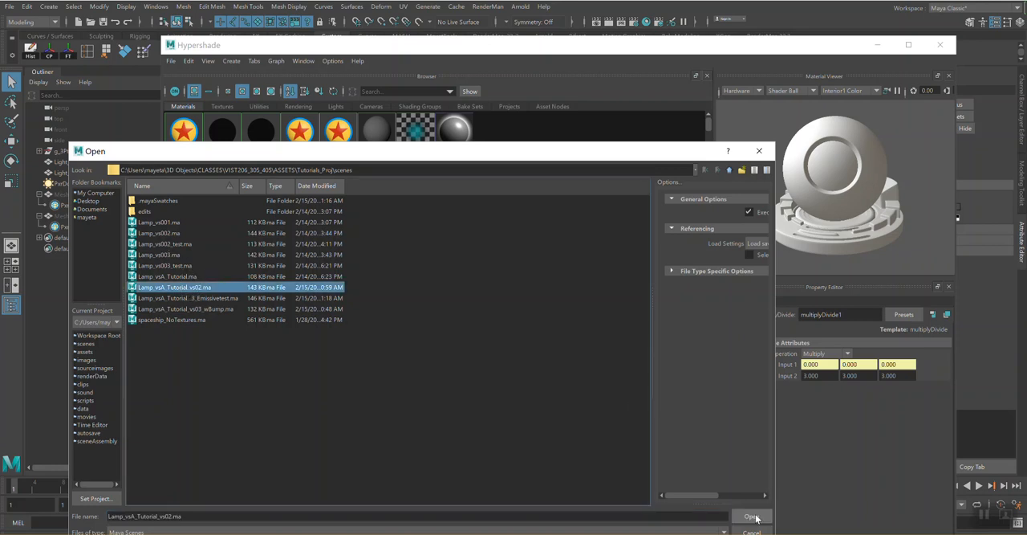
# - Open Lamp_vsA_Tutorial_vs02.ma, saving changes to the current emissive test scene first
pyautogui.click(752, 516)
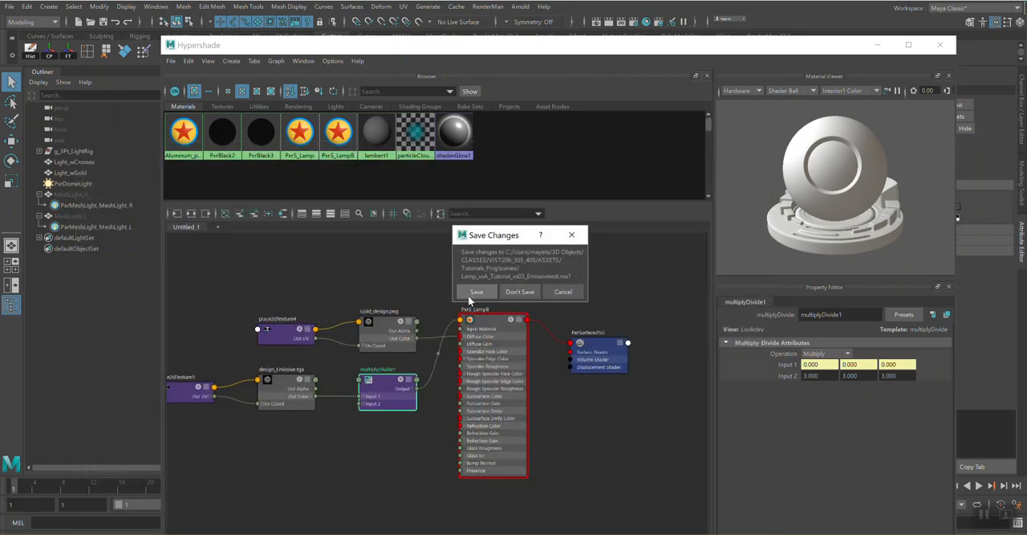
pyautogui.click(520, 291)
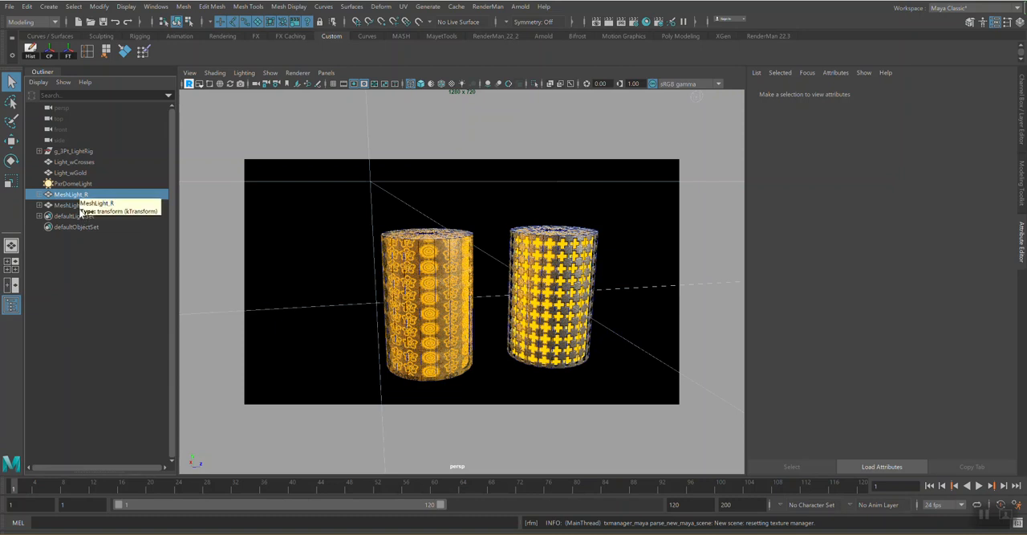
# - Select MeshLight_R and MeshLight_L in the Outliner and hide them with H
pyautogui.click(71, 194)
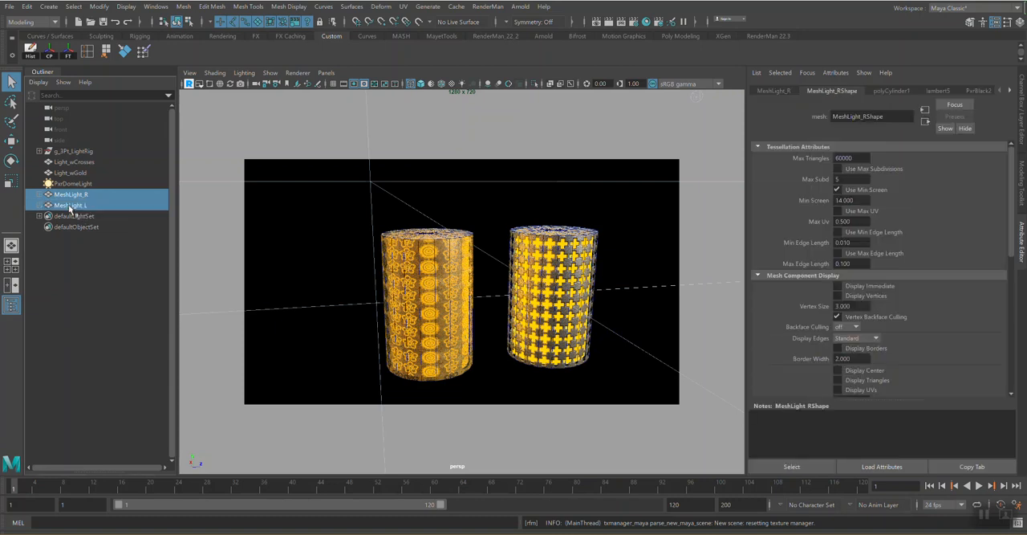
pyautogui.moveTo(70, 205)
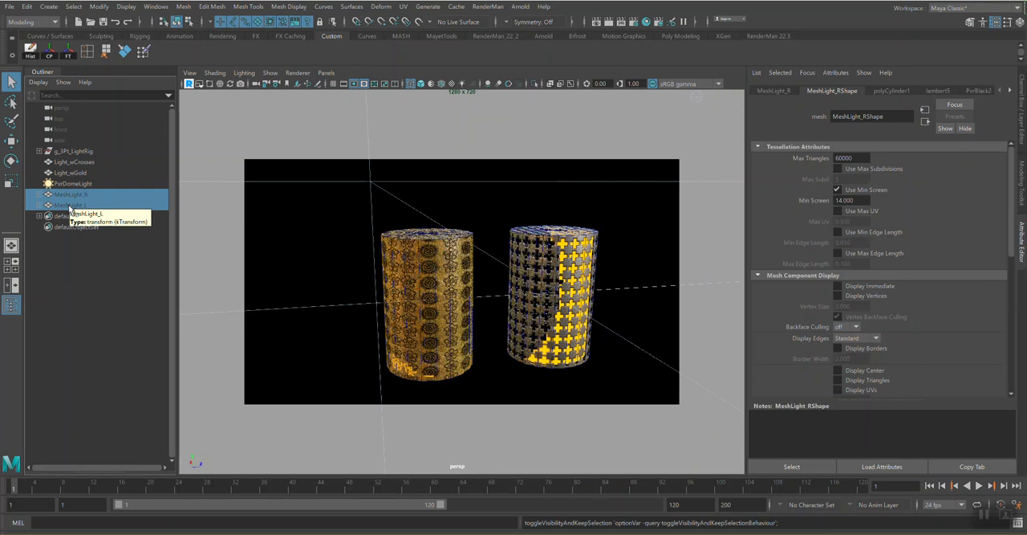
pyautogui.click(71, 204)
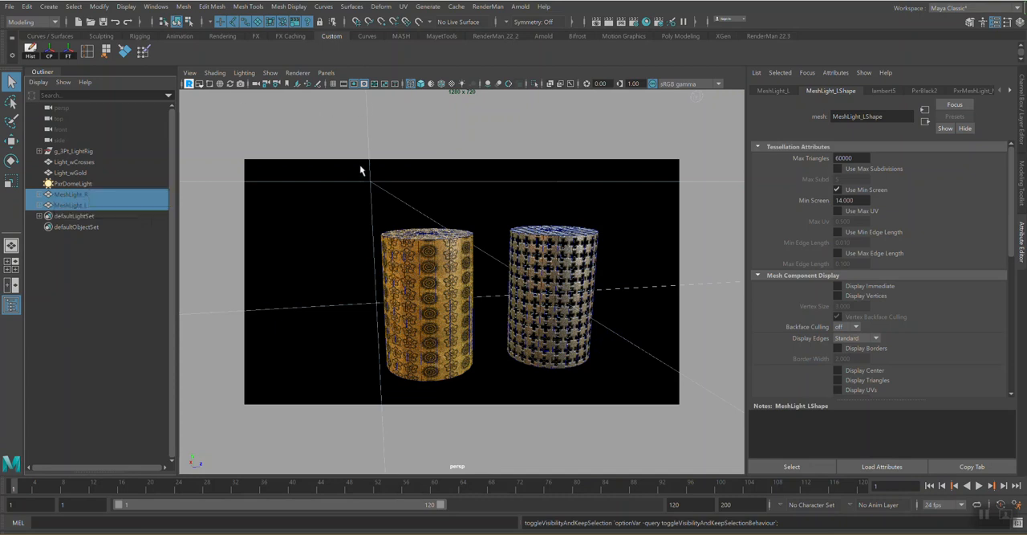
pyautogui.moveTo(365, 257)
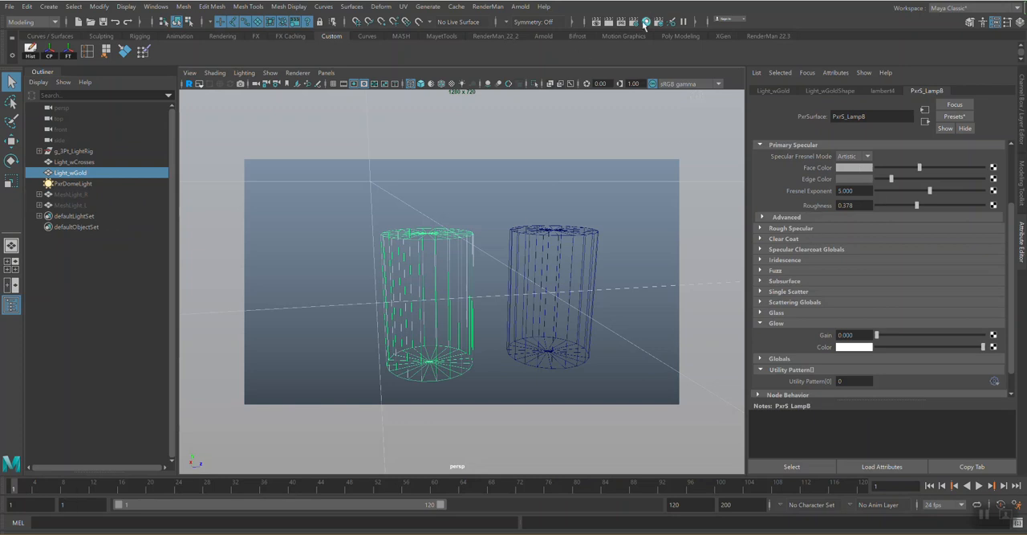
# - Disconnect the texture alpha from PxrS_Lamp8's Presence in Hypershade, then unhide both mesh lights
pyautogui.click(644, 21)
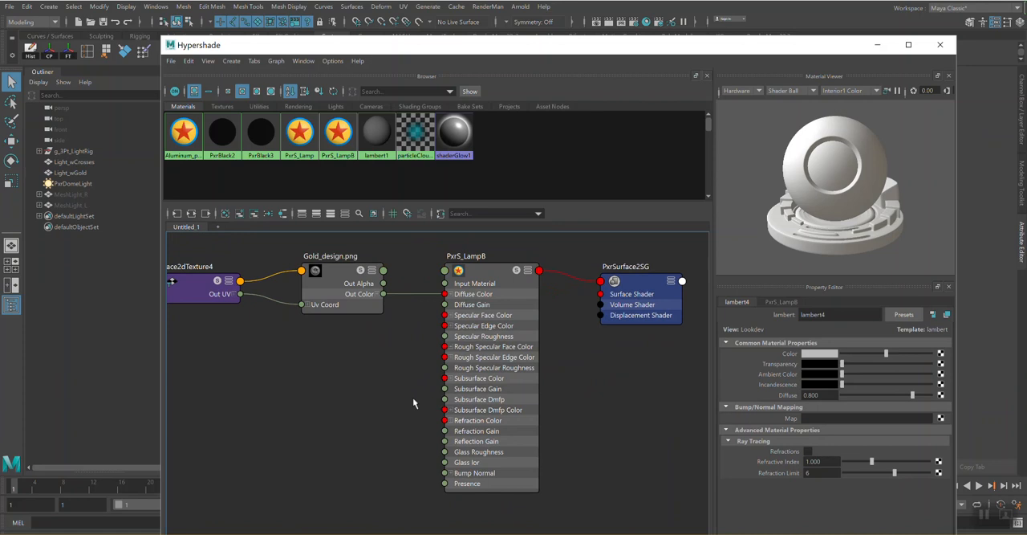
pyautogui.moveTo(792, 86)
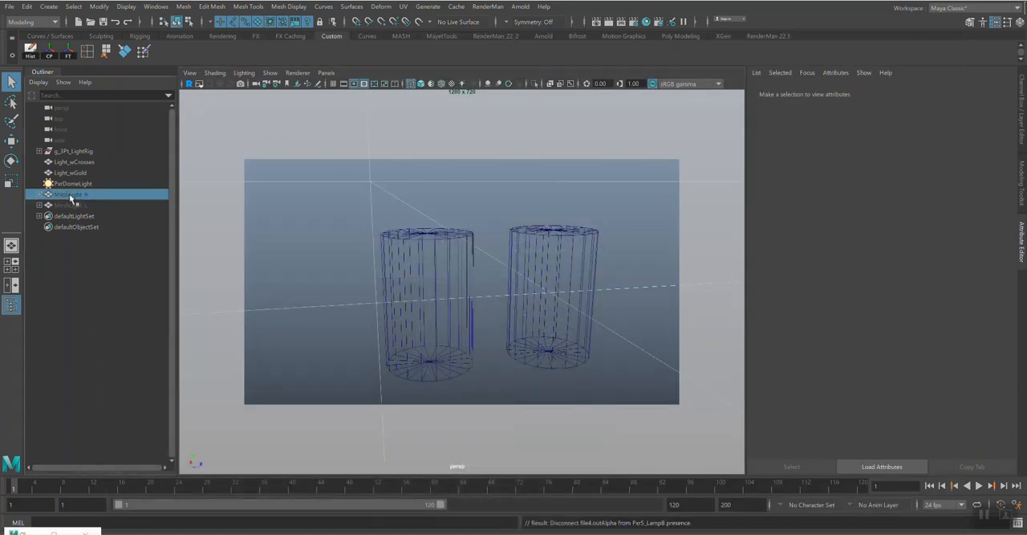
pyautogui.click(68, 205)
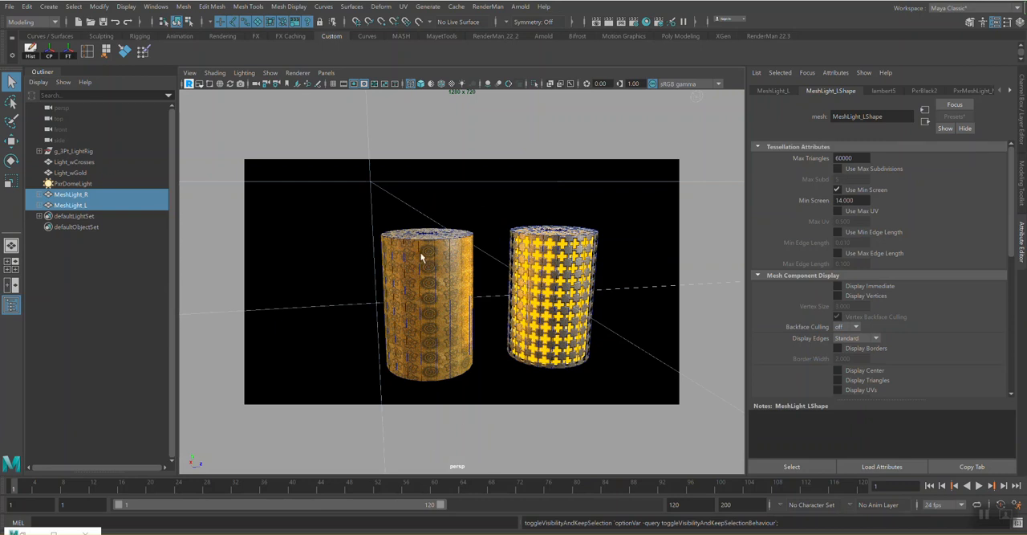
pyautogui.moveTo(558, 371)
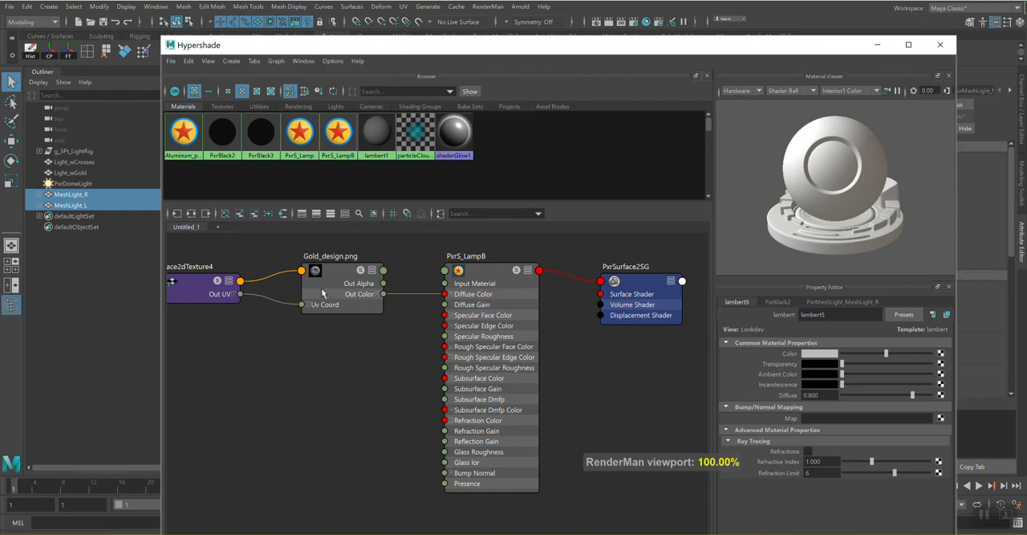
# - Select the PxrS_Lamp8 shader node to show its attributes and close Hypershade
pyautogui.click(466, 256)
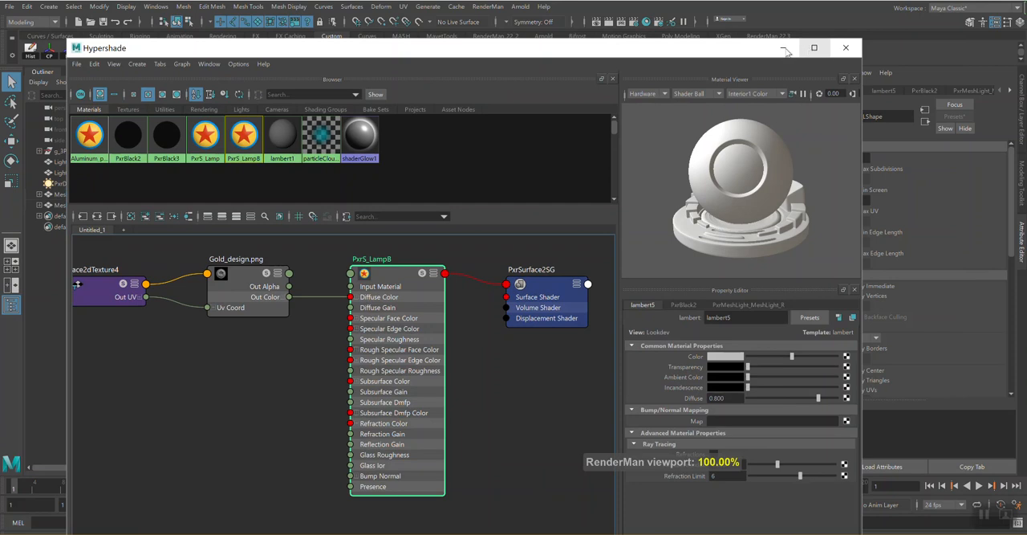
pyautogui.click(846, 47)
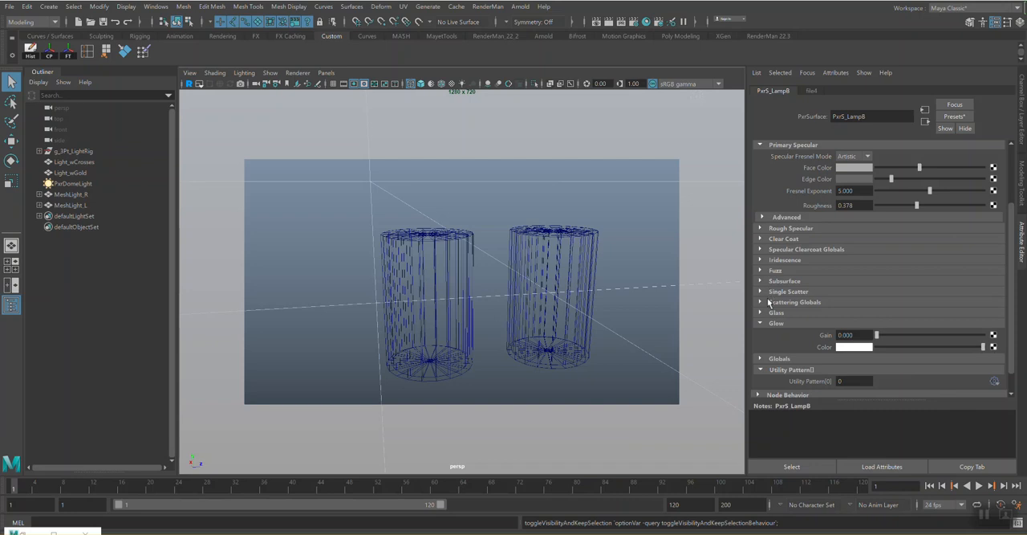
# - Map PxrS_Lamp8's glow Color to a new Multiply Divide node found by searching 'mult'
pyautogui.click(761, 144)
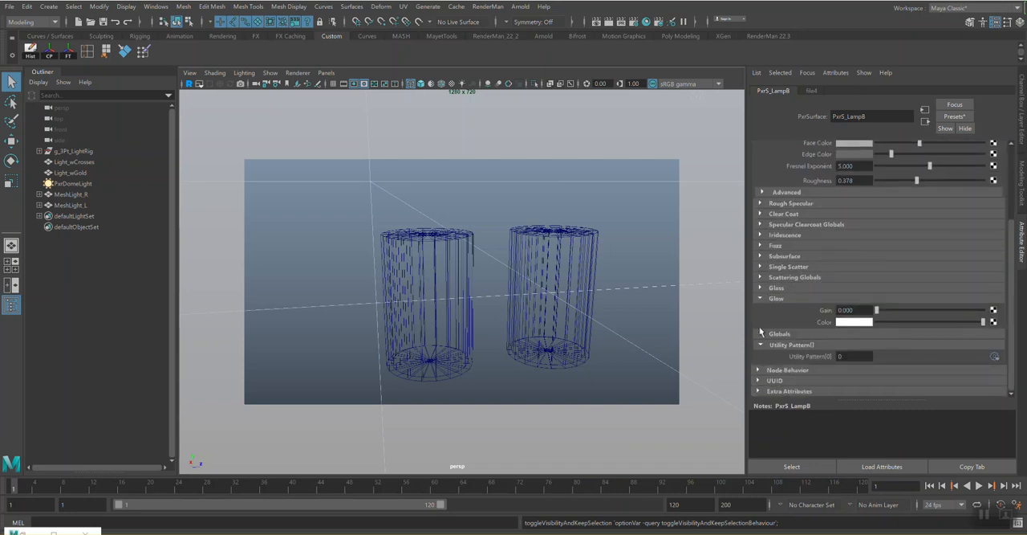
pyautogui.click(761, 145)
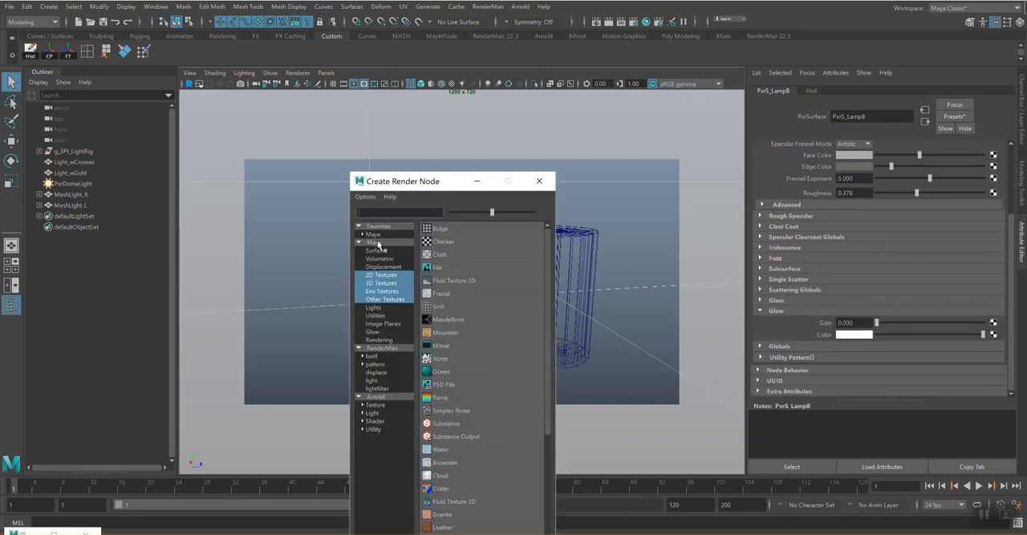
pyautogui.write('mult')
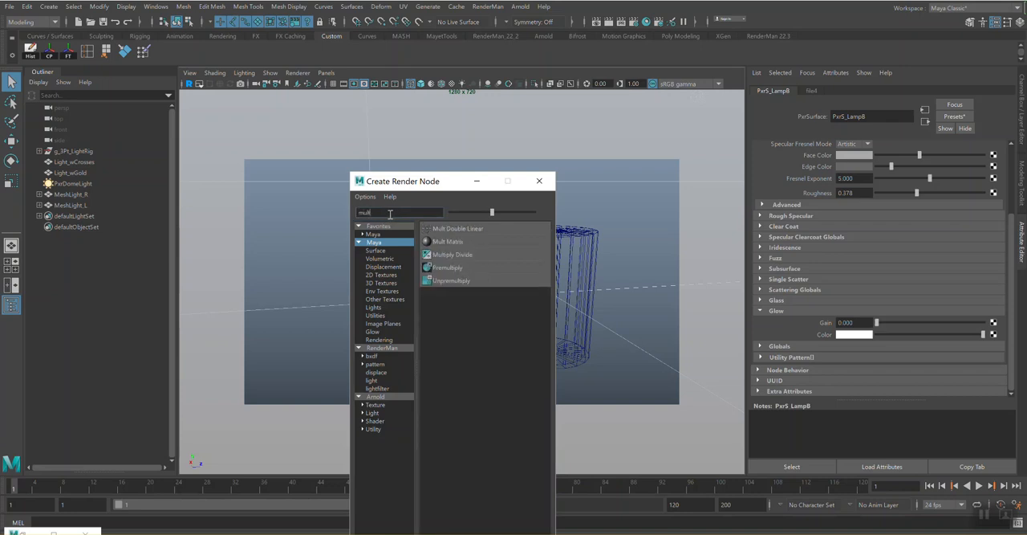
pyautogui.click(453, 253)
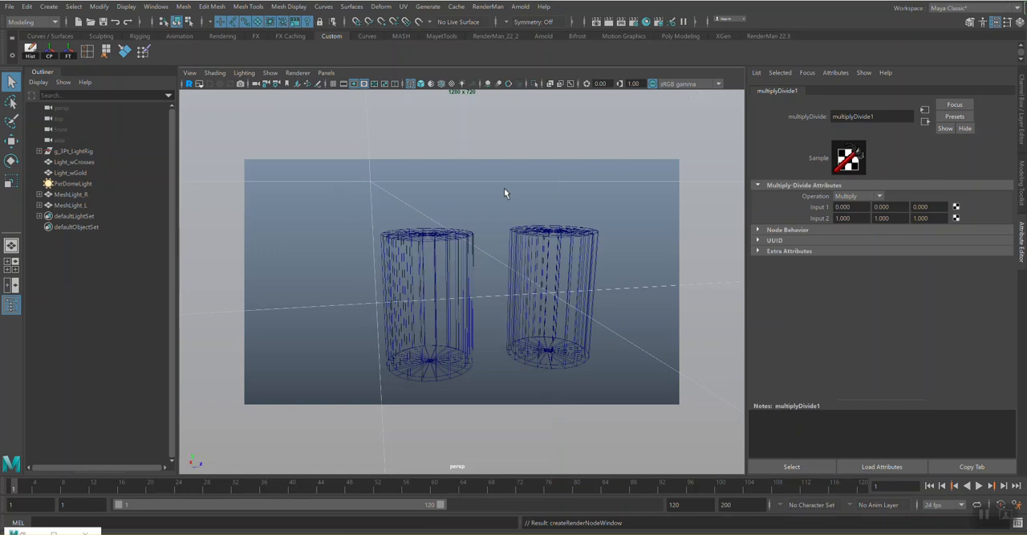
pyautogui.moveTo(846, 195)
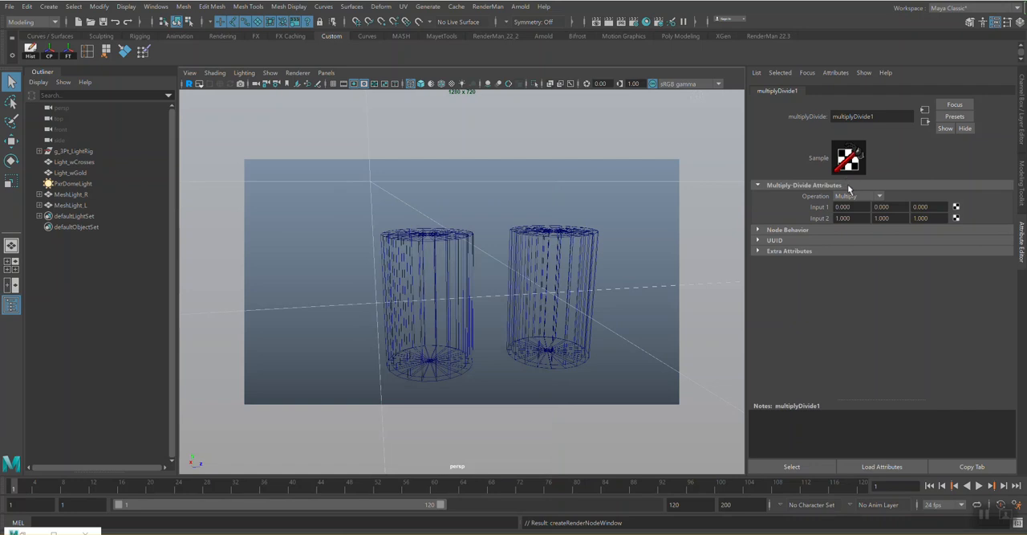
pyautogui.moveTo(807, 209)
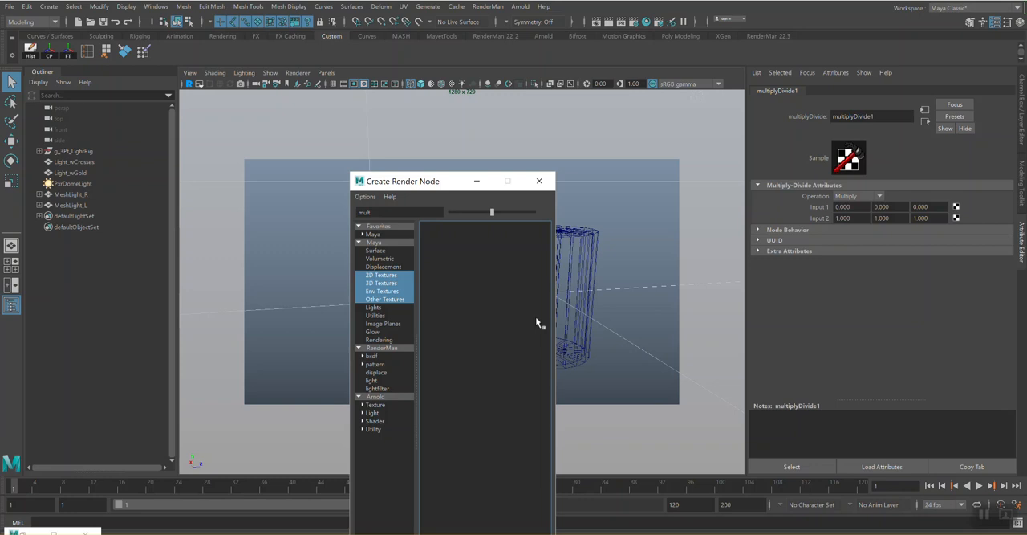
# - Connect a File node to multiplyDivide1's Input 1 and load design_EmissiveBlue.tga into it
pyautogui.click(382, 283)
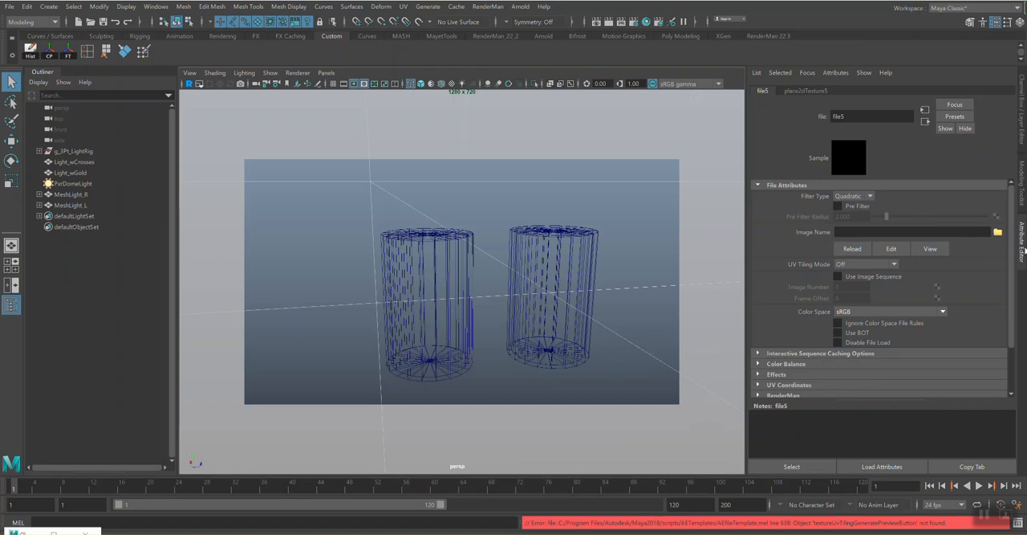
pyautogui.click(998, 232)
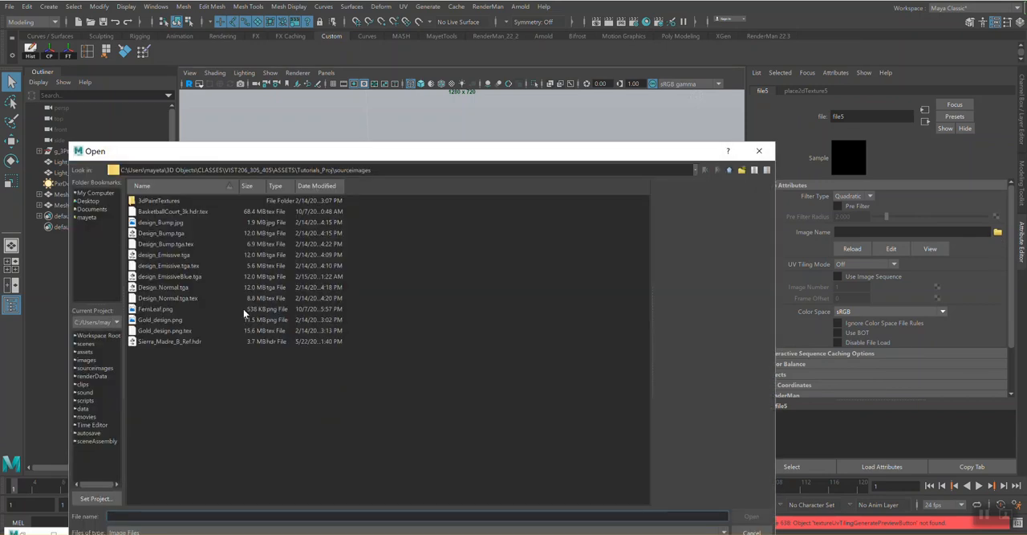
pyautogui.moveTo(165, 287)
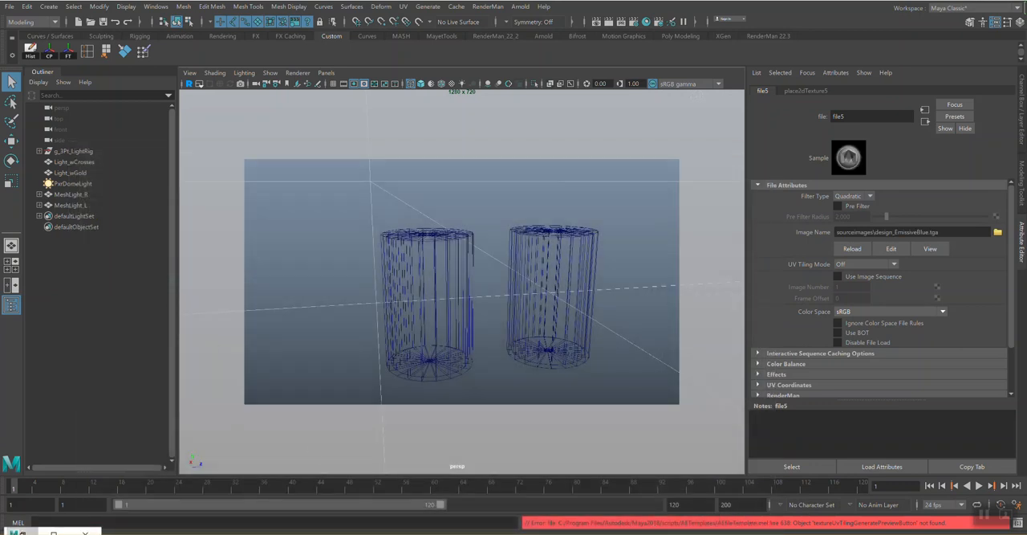
pyautogui.click(28, 7)
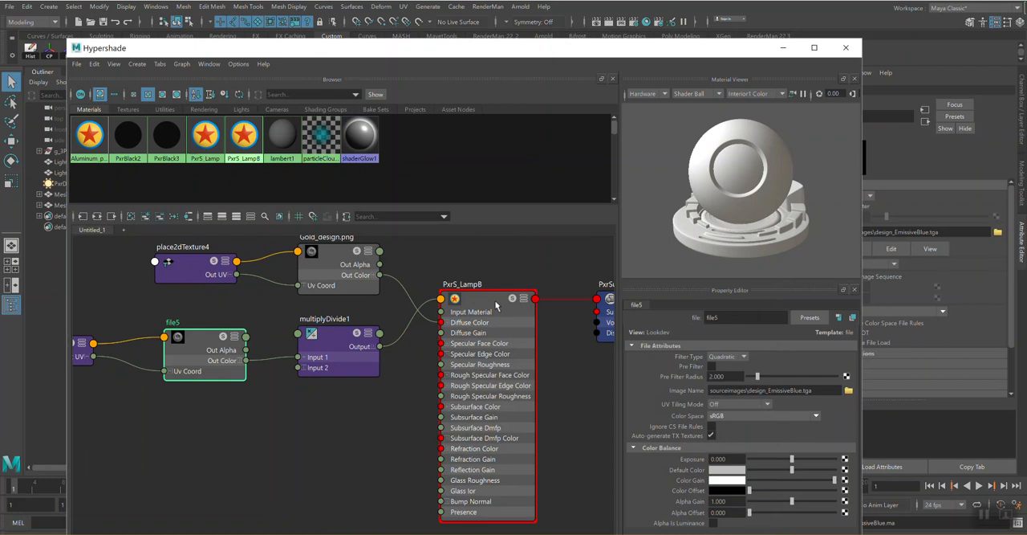
# - Show PxrS_LampB's Glow section (gain still 0) and minimize Hypershade to see the viewport
pyautogui.click(487, 284)
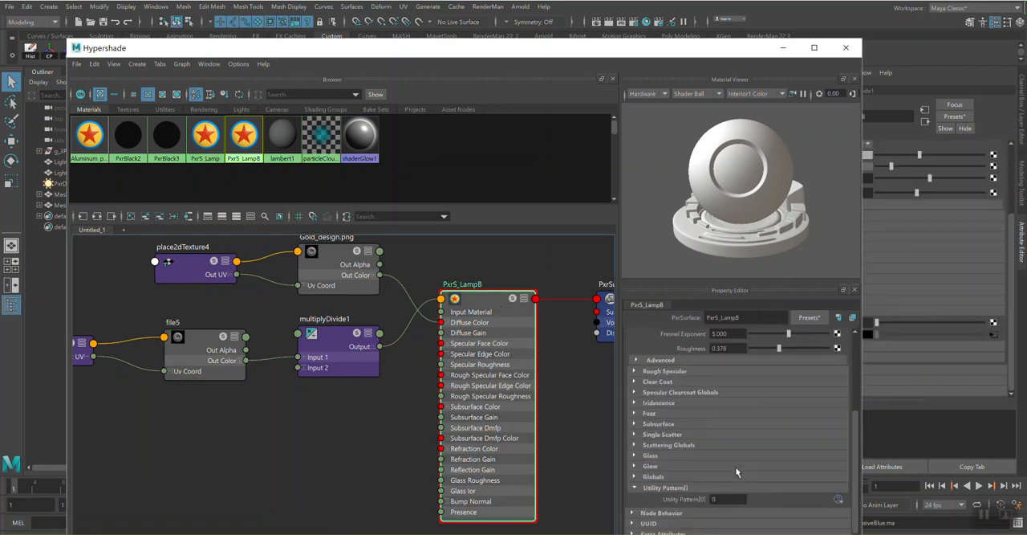
pyautogui.click(650, 466)
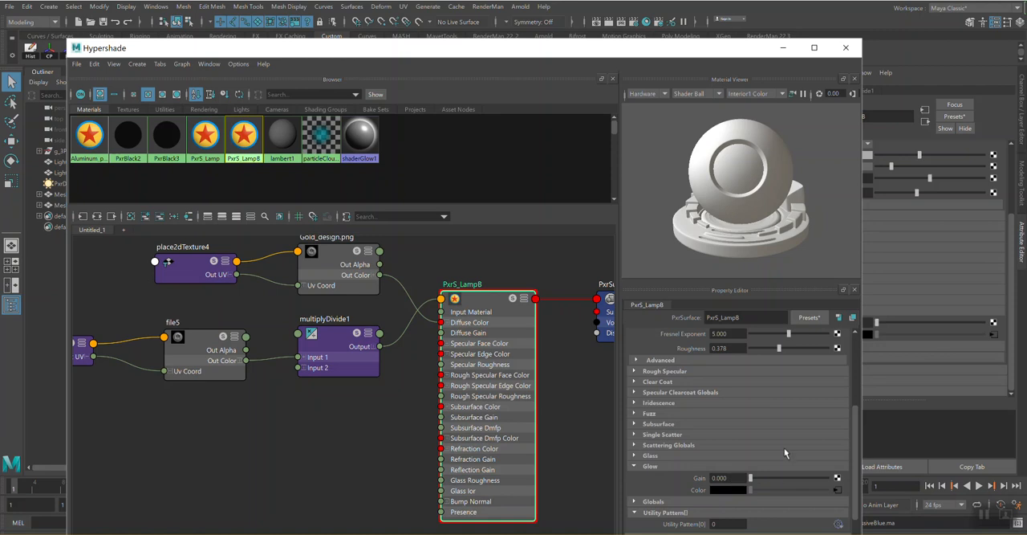
pyautogui.moveTo(814, 47)
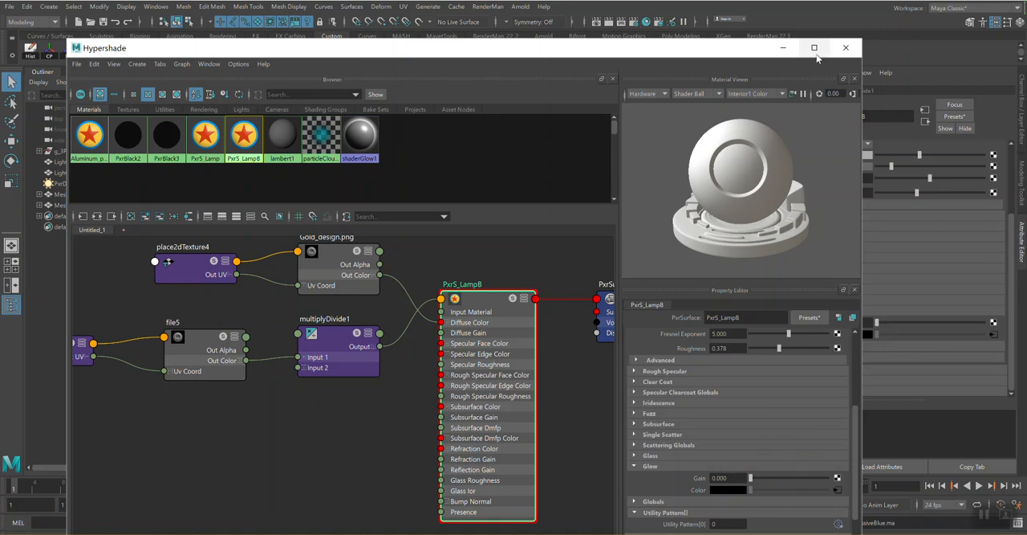
pyautogui.click(845, 48)
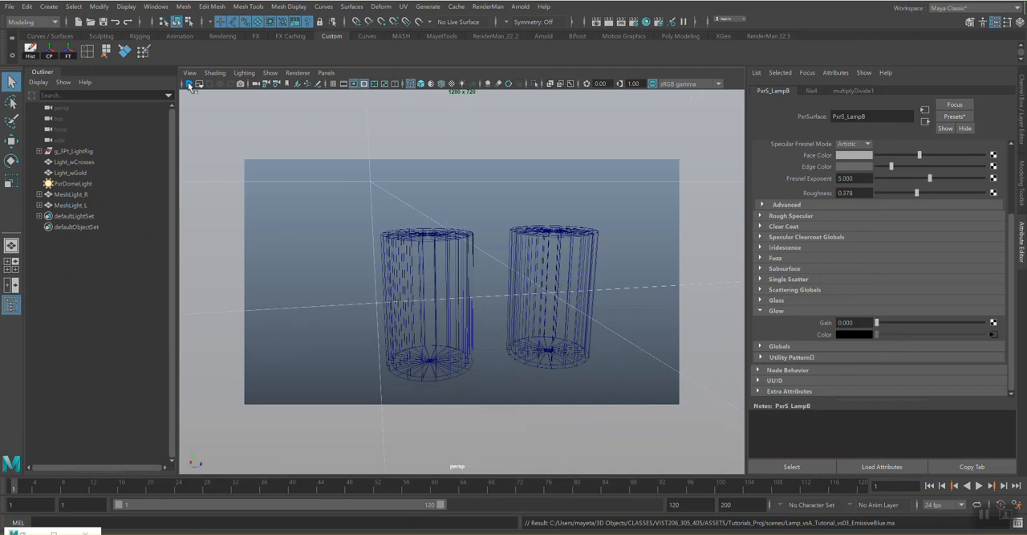
pyautogui.moveTo(568, 149)
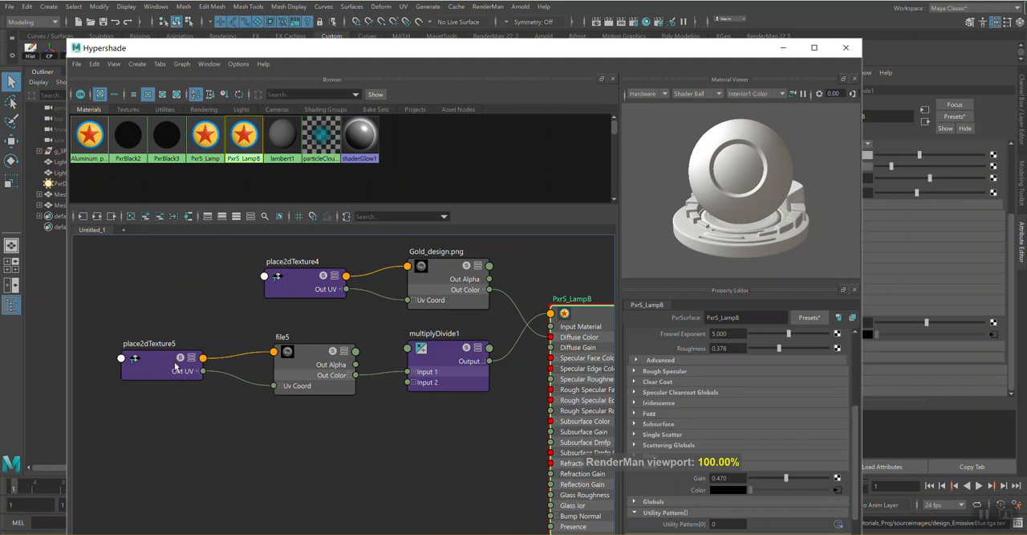
# - Set place2dTexture5 Repeat UV to 5.000 by 5.000 so the pattern tiles across the cylinder
pyautogui.click(161, 357)
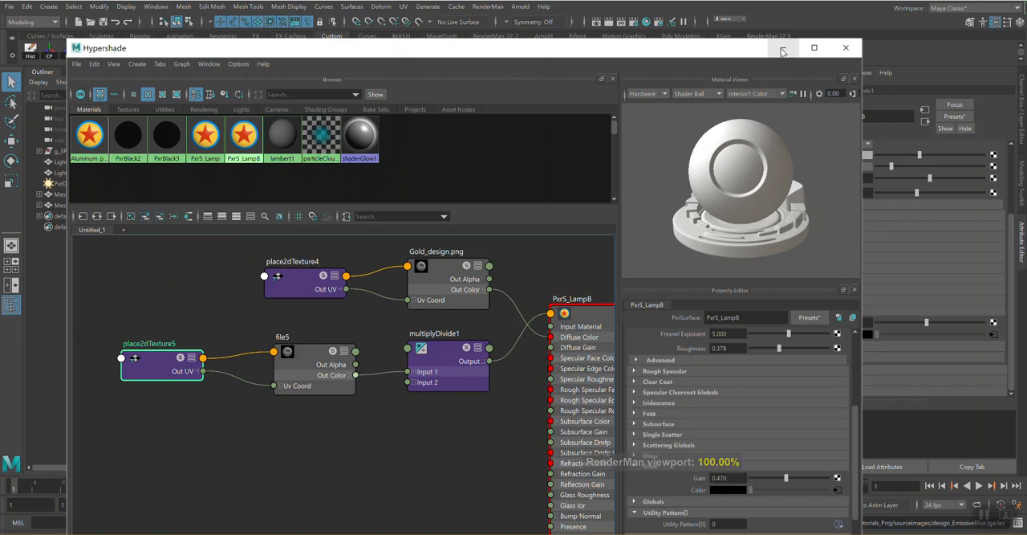
pyautogui.click(845, 47)
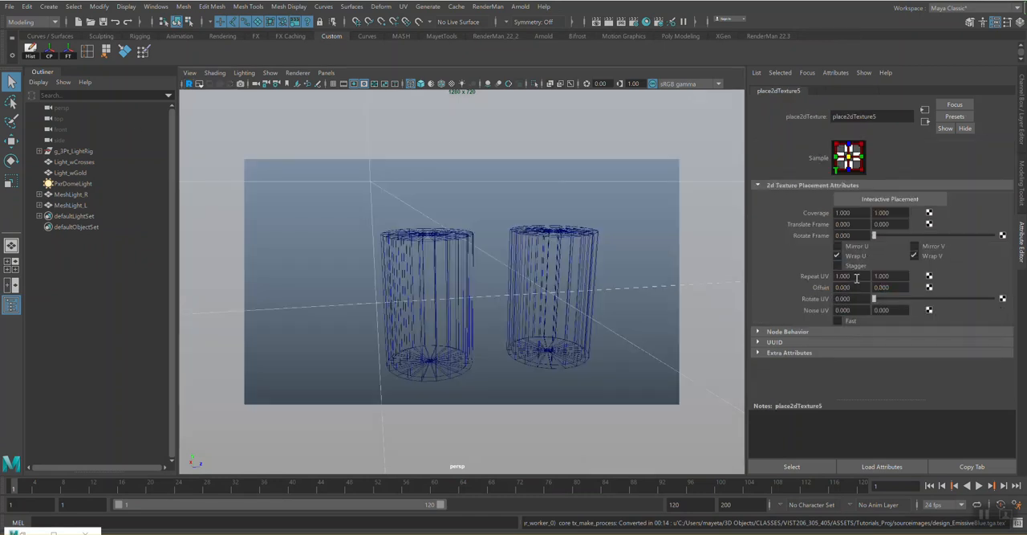
pyautogui.tripleClick(843, 275)
pyautogui.write('5.000')
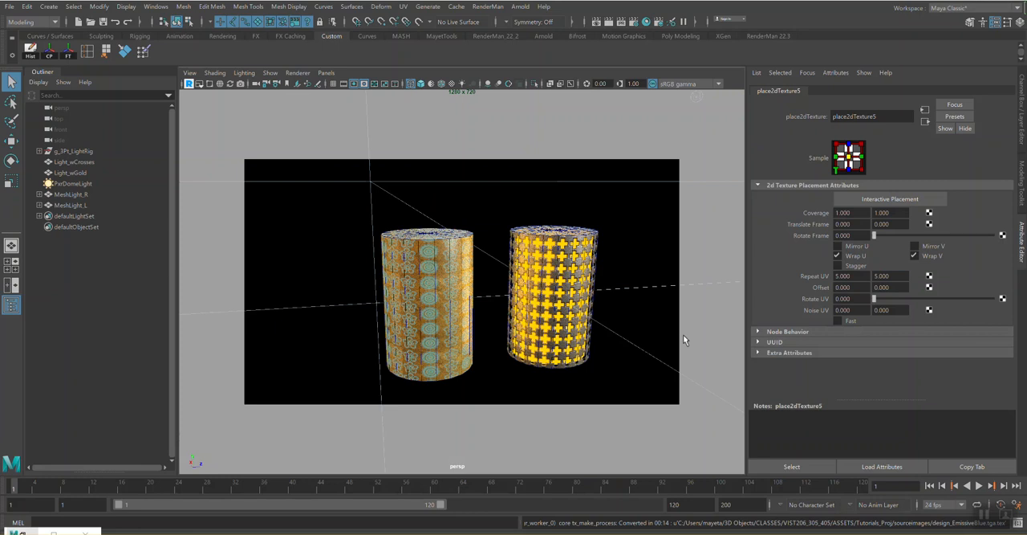
pyautogui.moveTo(615, 329)
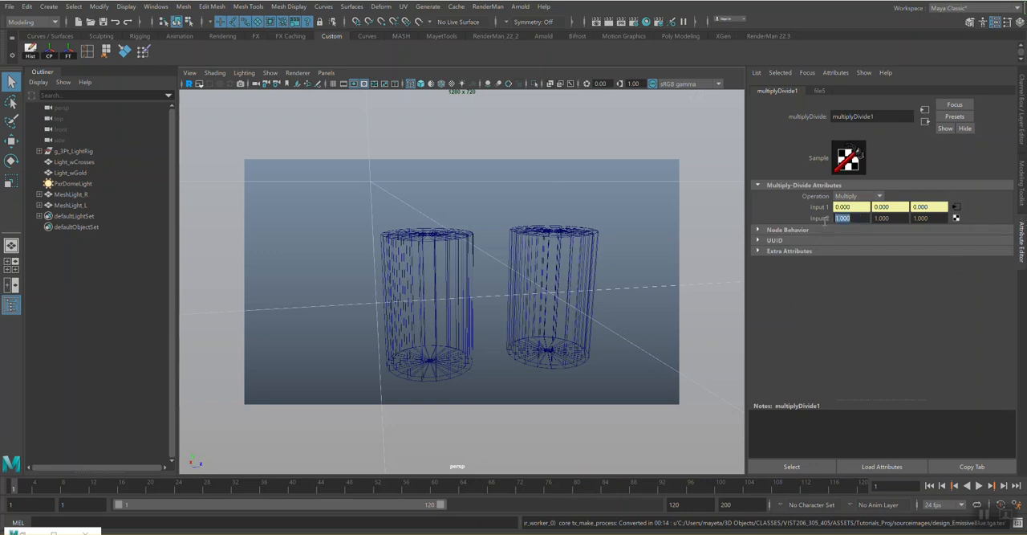
pyautogui.moveTo(841, 288)
pyautogui.write('3.000')
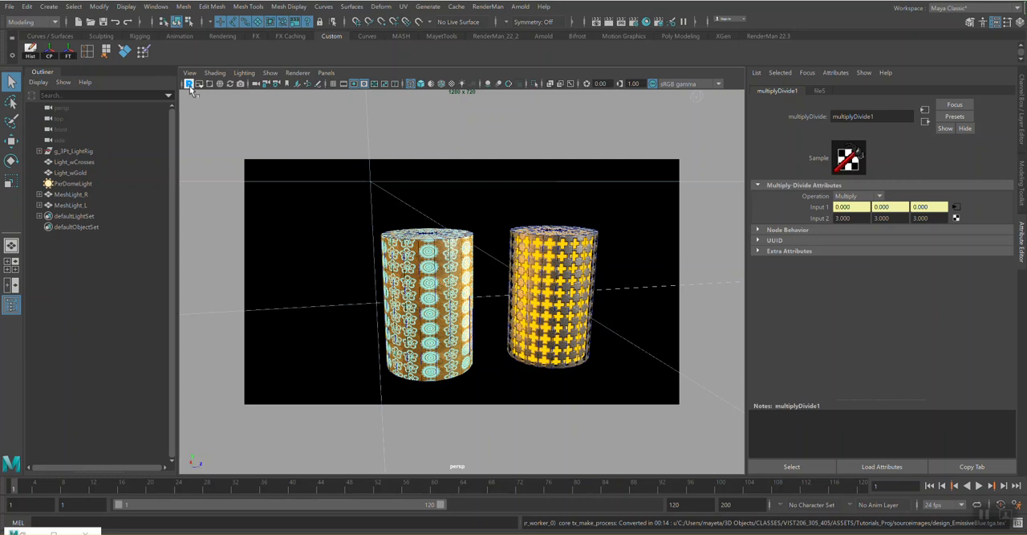
# - Stop the IPR render and commit 4.000 in all three Input 2 channels of multiplyDivide1
pyautogui.click(188, 84)
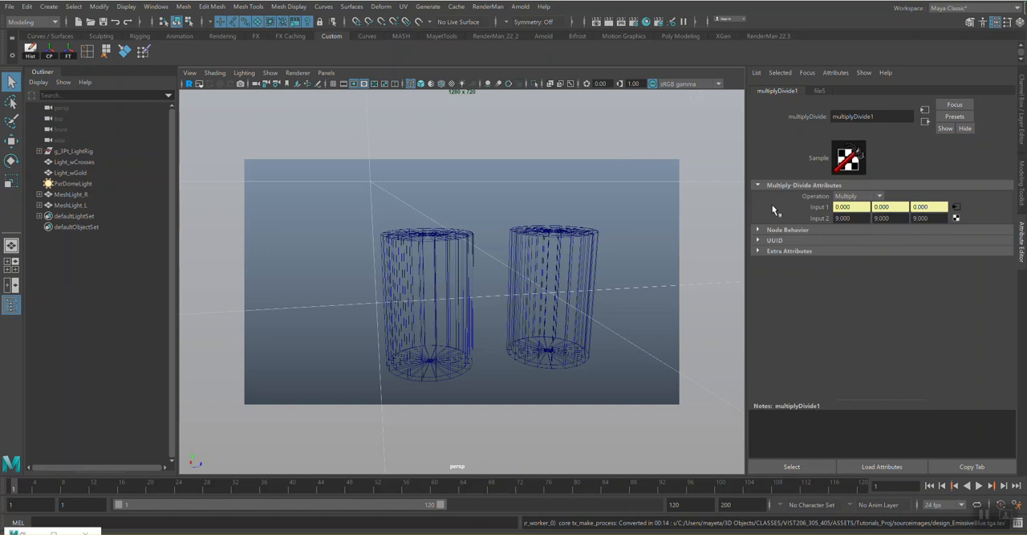
pyautogui.moveTo(557, 148)
pyautogui.write('4')
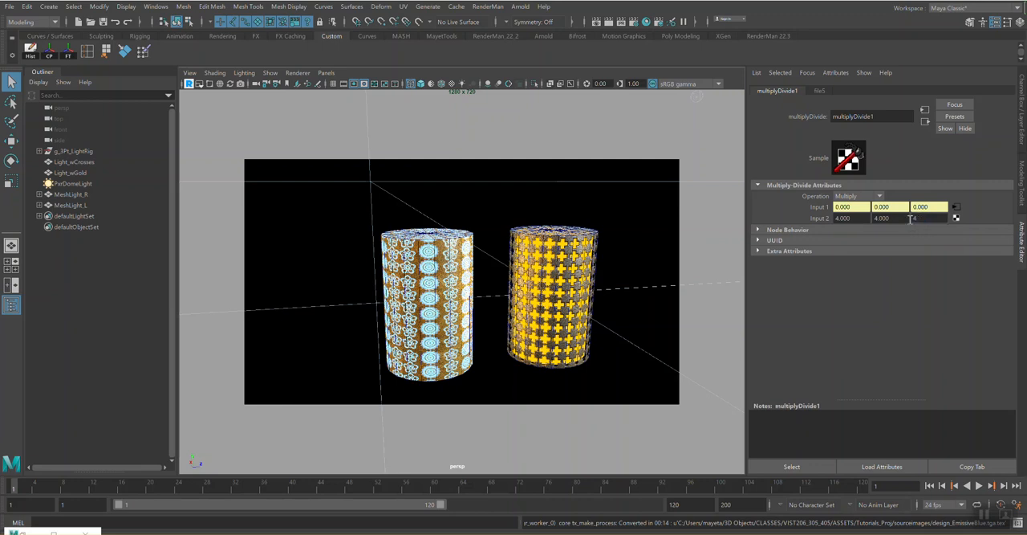
pyautogui.click(927, 218)
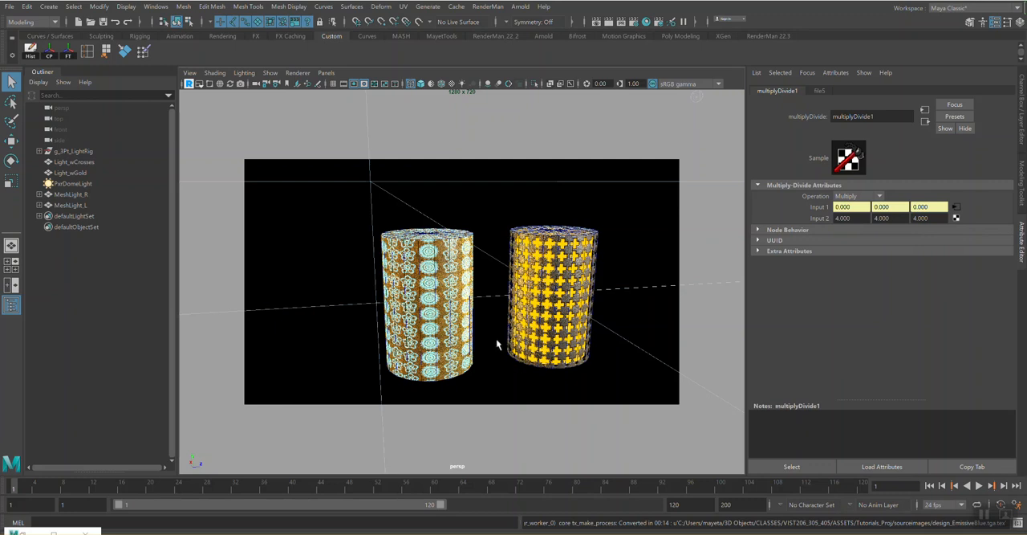
pyautogui.moveTo(720, 291)
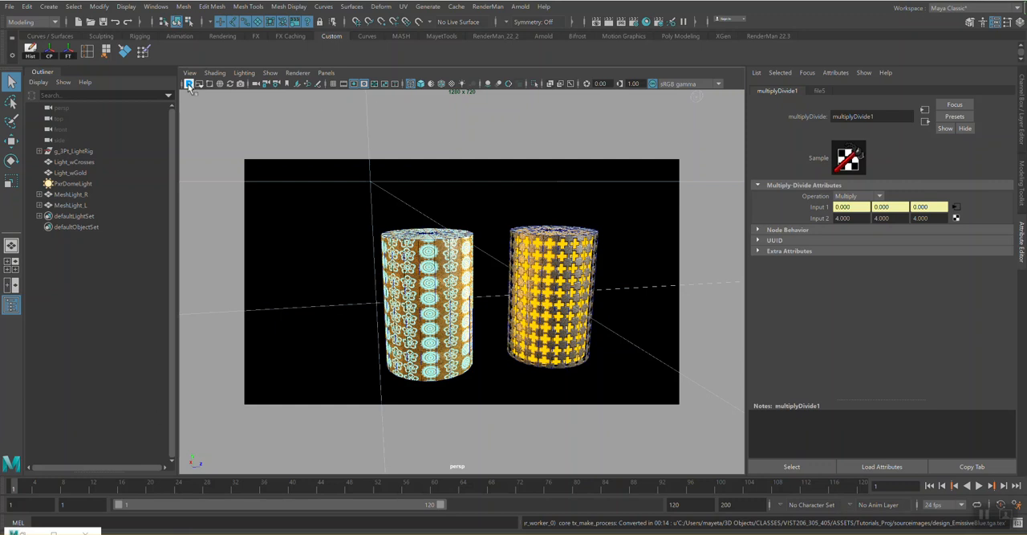
# - Restart the IPR, then drag PxrS_LampB Glow Gain through 0.62 and 0.20 to settle at 0.421
pyautogui.click(189, 84)
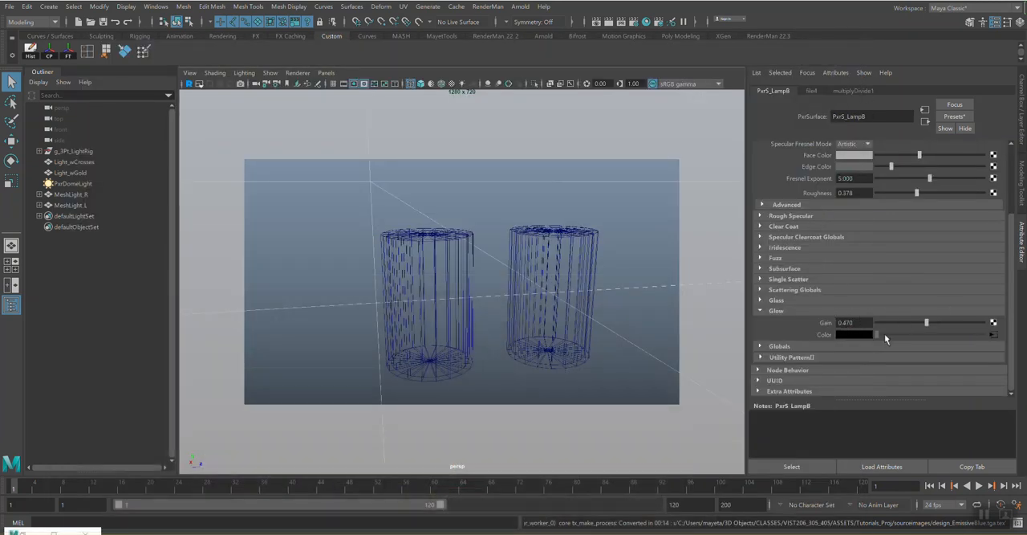
pyautogui.moveTo(600, 104)
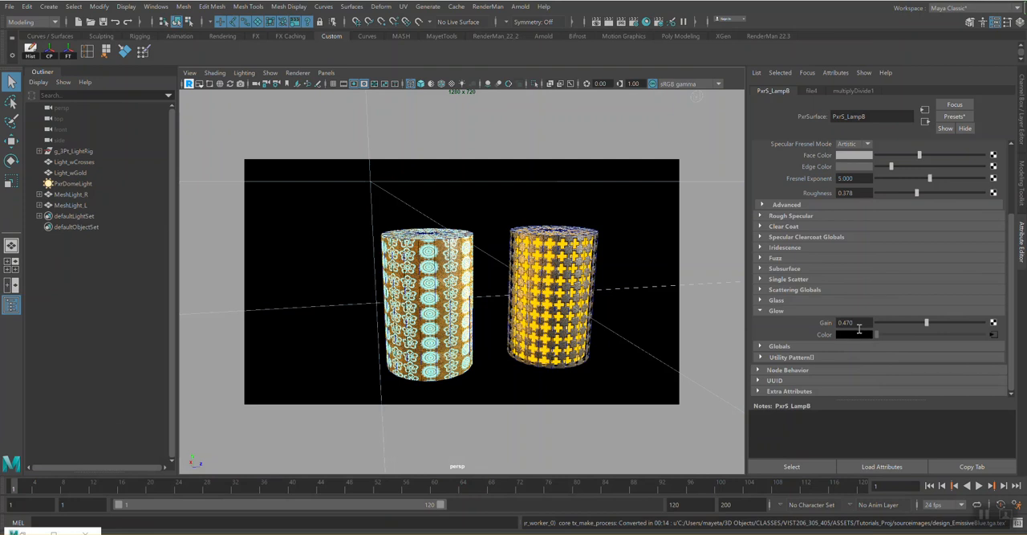
pyautogui.moveTo(847, 322)
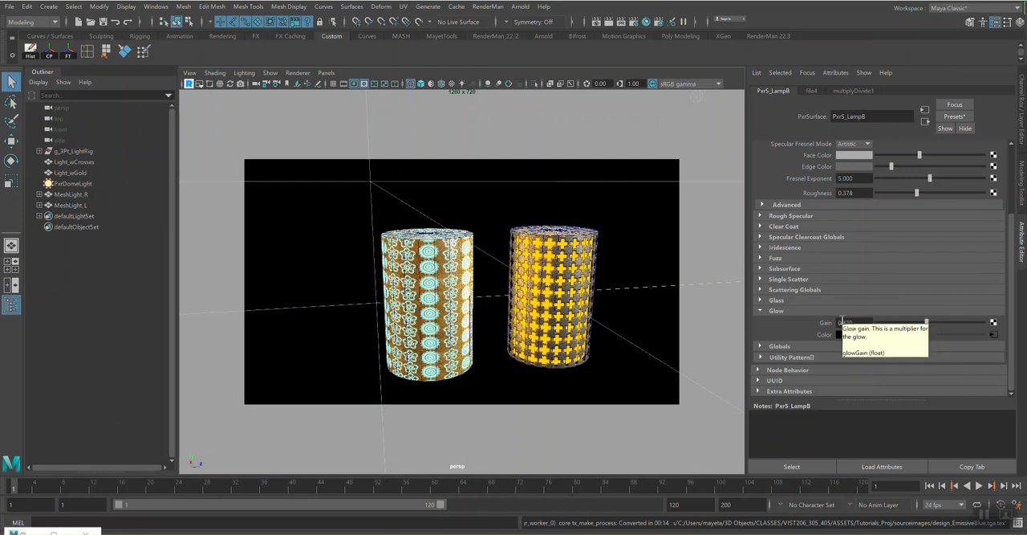
pyautogui.moveTo(939, 303)
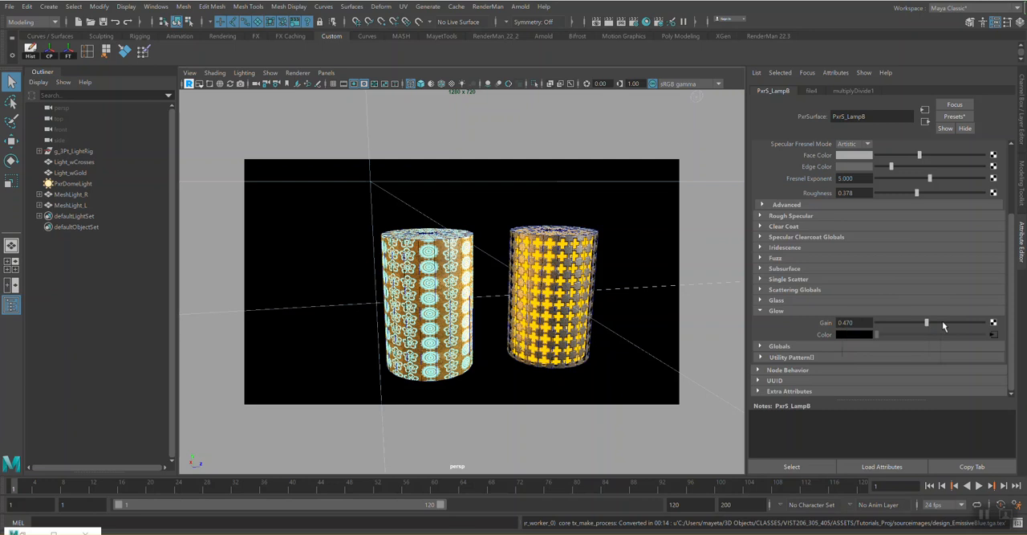
pyautogui.moveTo(923, 321); pyautogui.dragTo(944, 322)
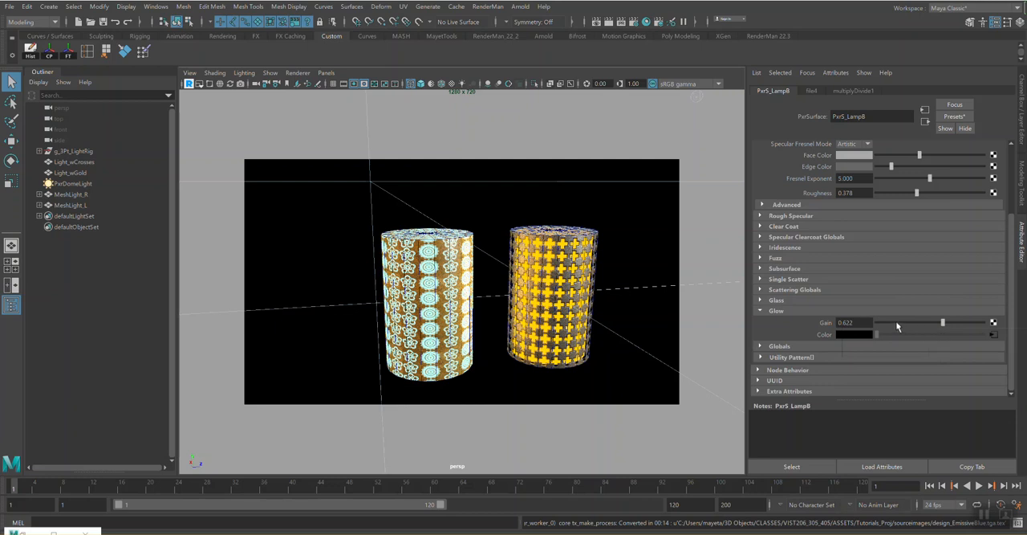
pyautogui.moveTo(944, 321); pyautogui.dragTo(899, 322)
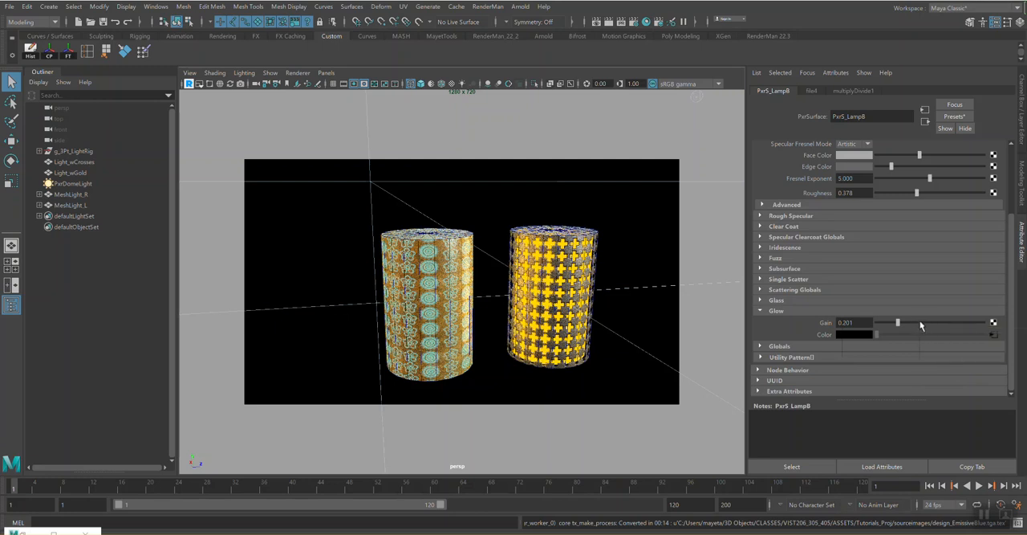
pyautogui.moveTo(897, 321); pyautogui.dragTo(920, 322)
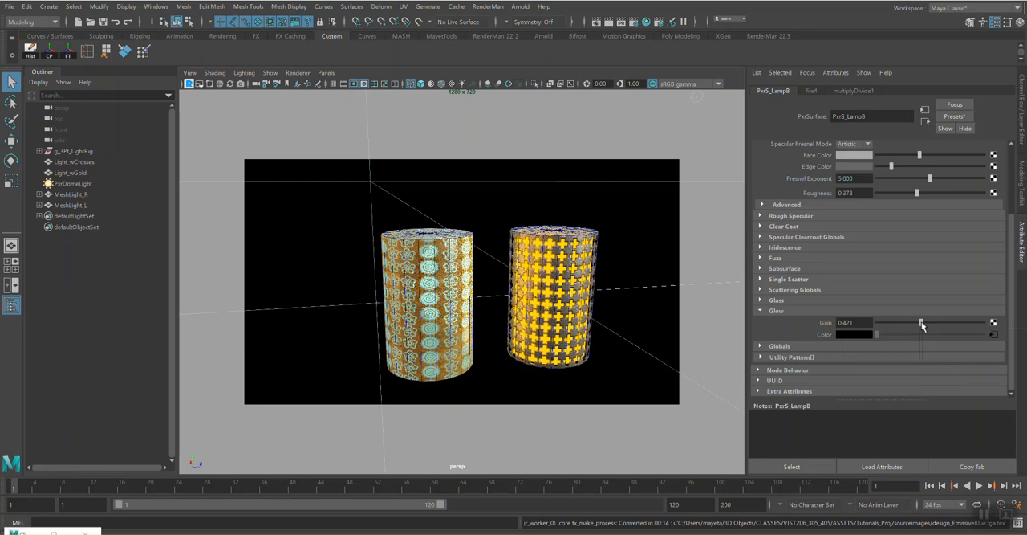
pyautogui.moveTo(921, 322)
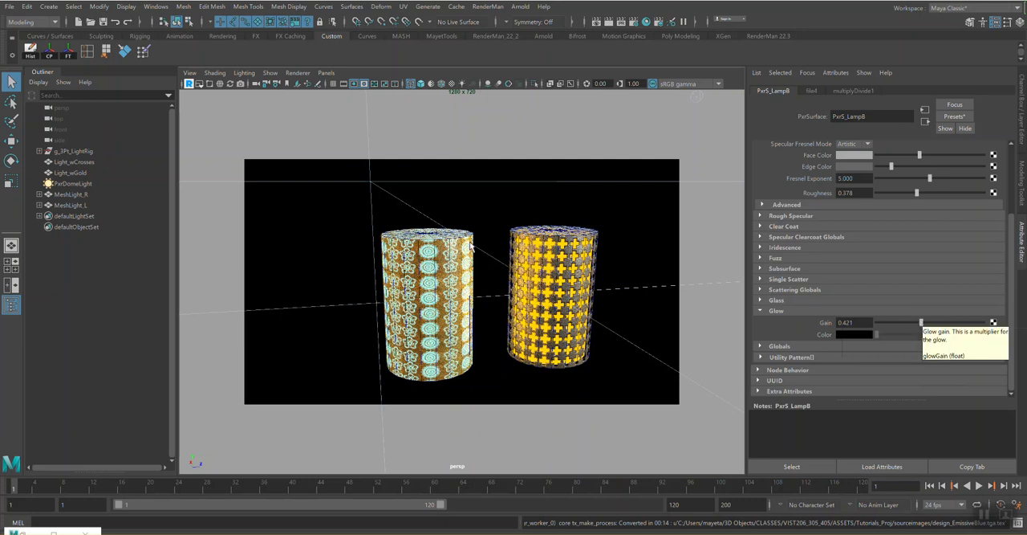
pyautogui.moveTo(521, 178)
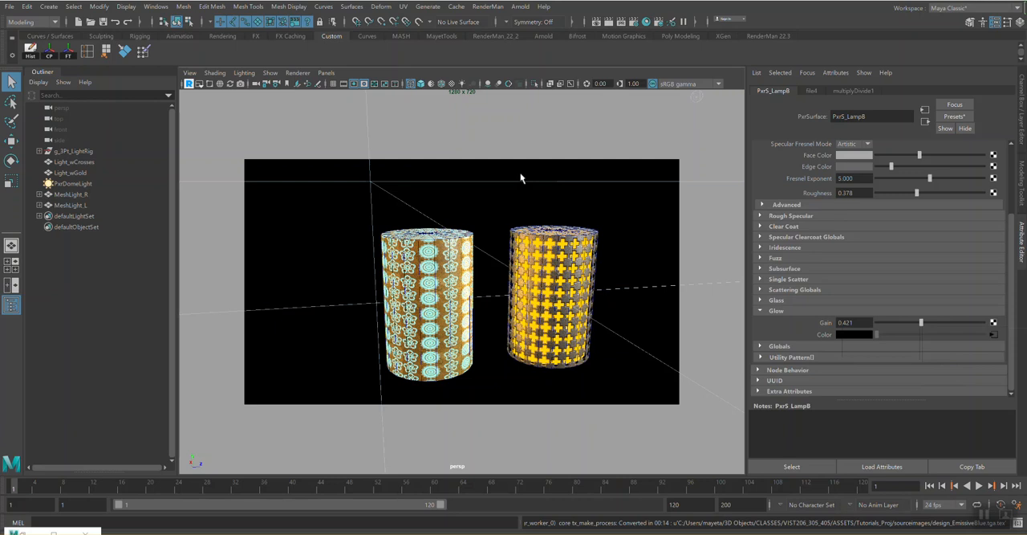
pyautogui.moveTo(605, 222)
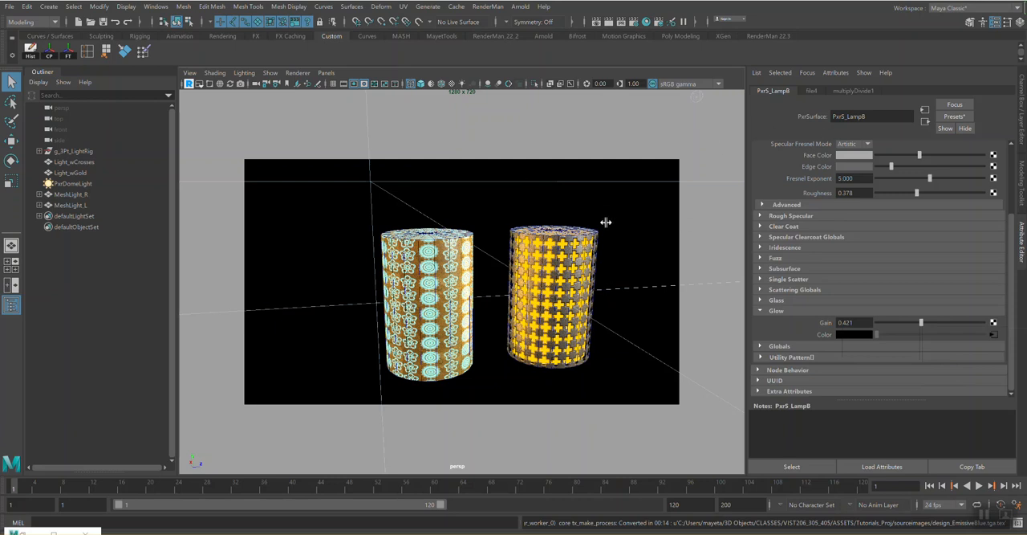
pyautogui.moveTo(624, 177)
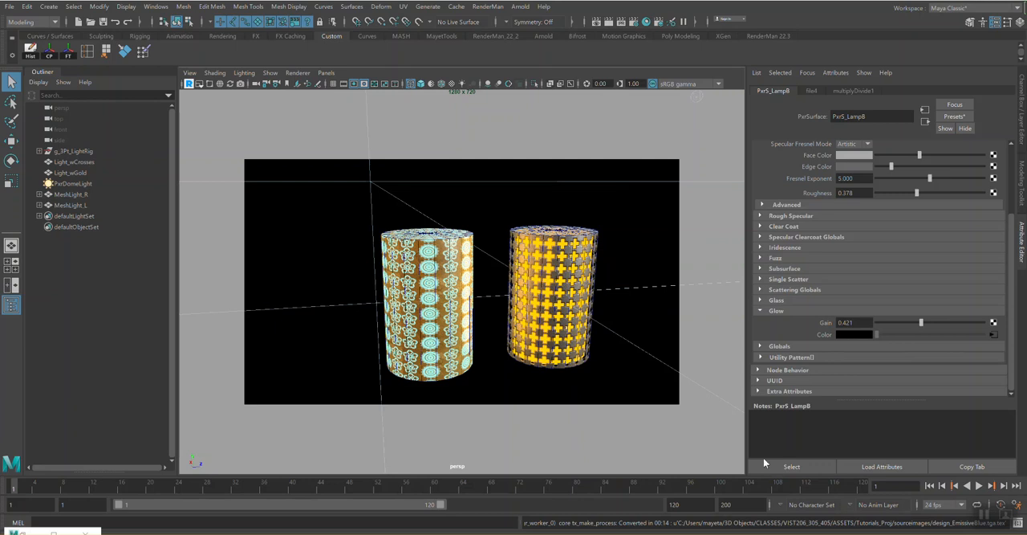
pyautogui.moveTo(591, 446)
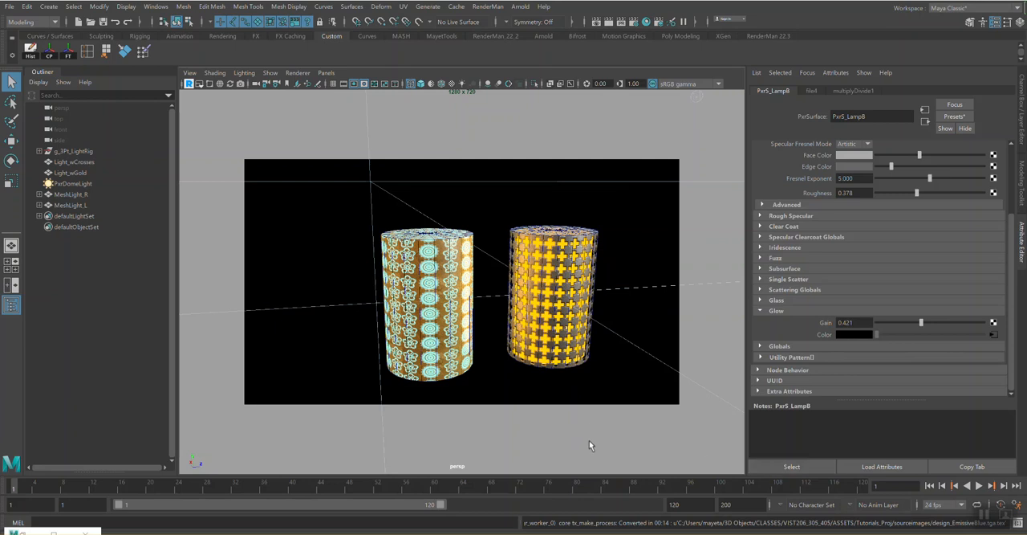